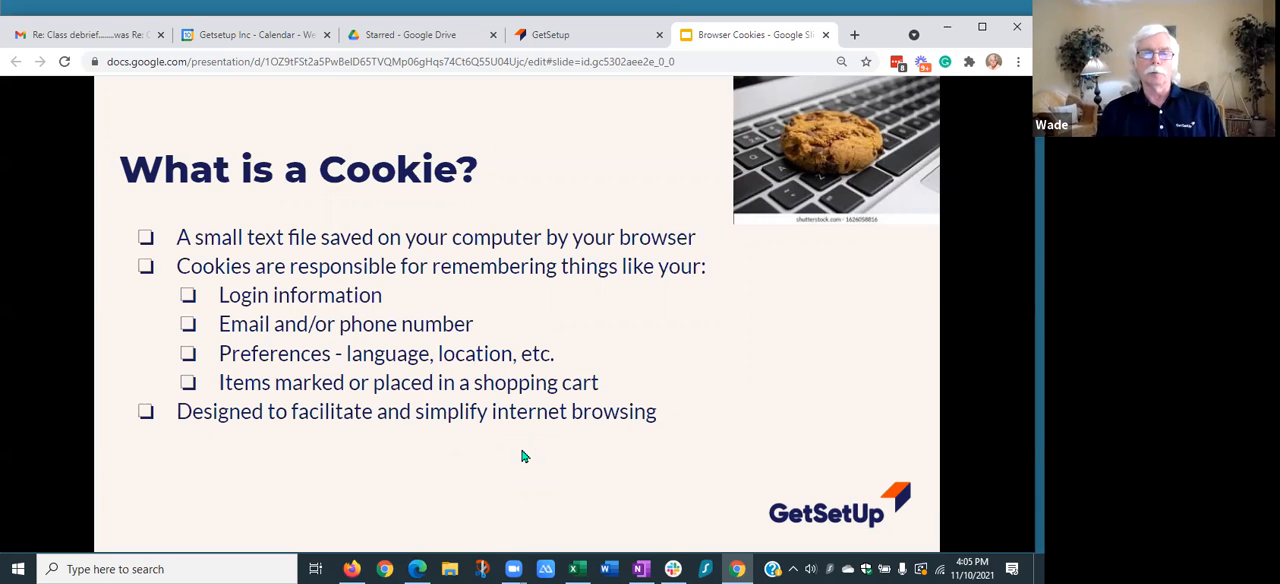
mouse_move(840, 125)
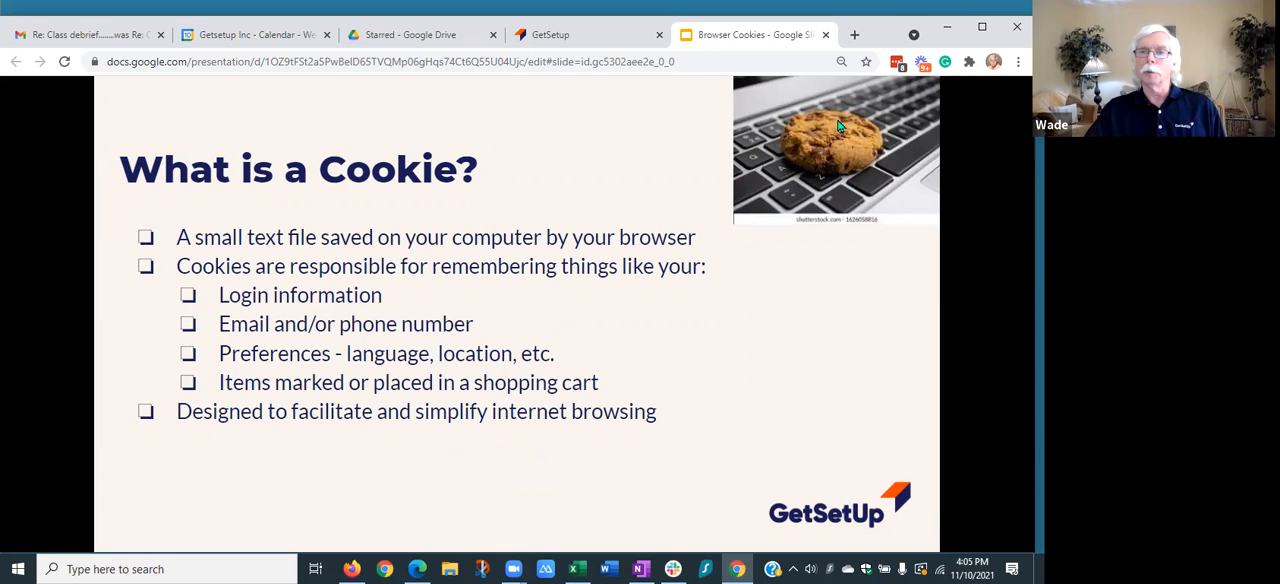
mouse_move(812, 284)
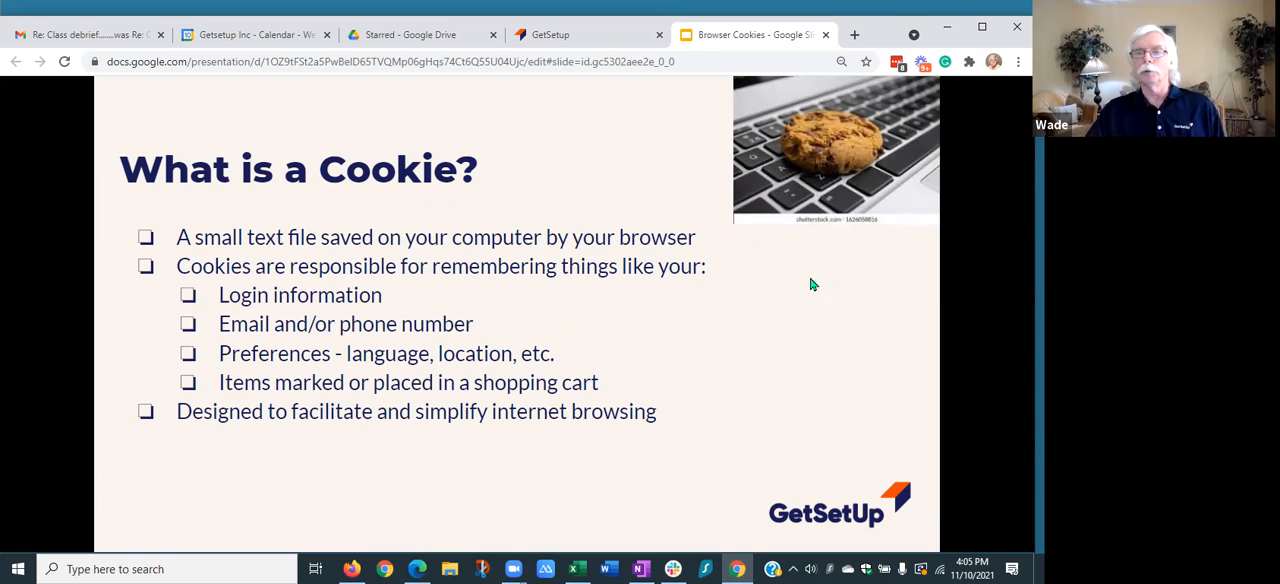
mouse_move(621, 305)
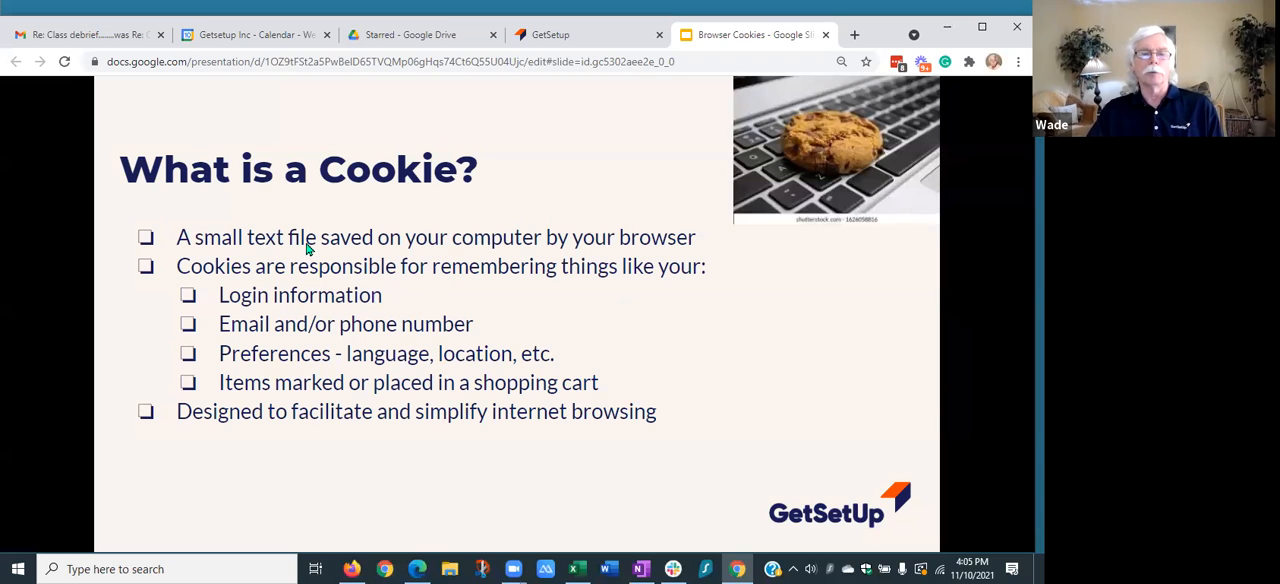
mouse_move(470, 256)
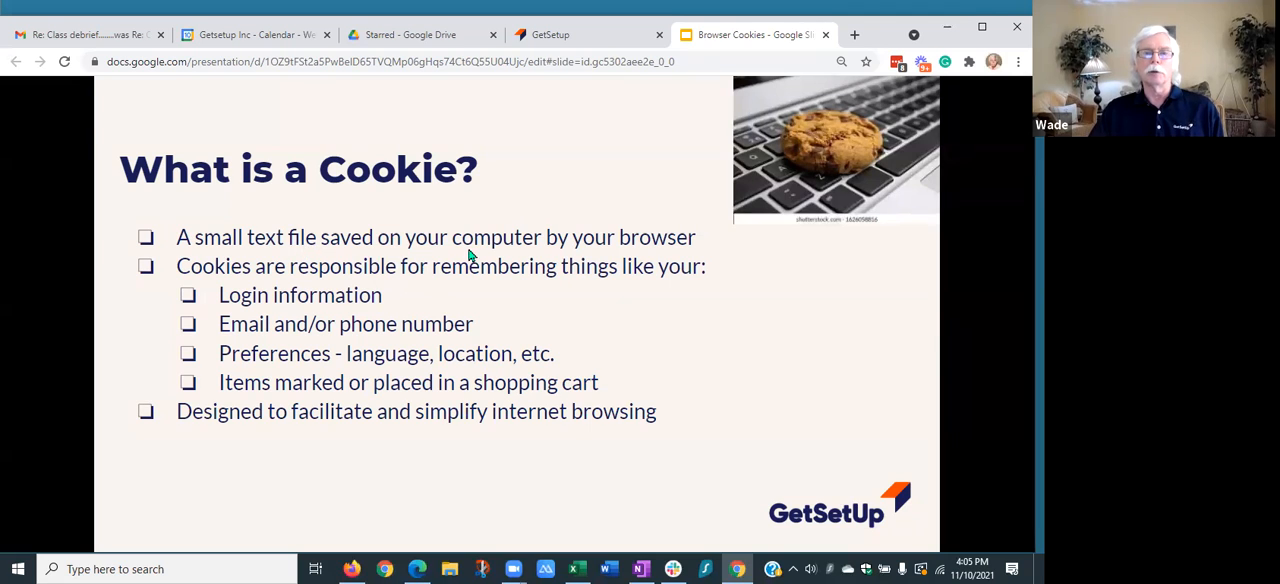
mouse_move(655, 247)
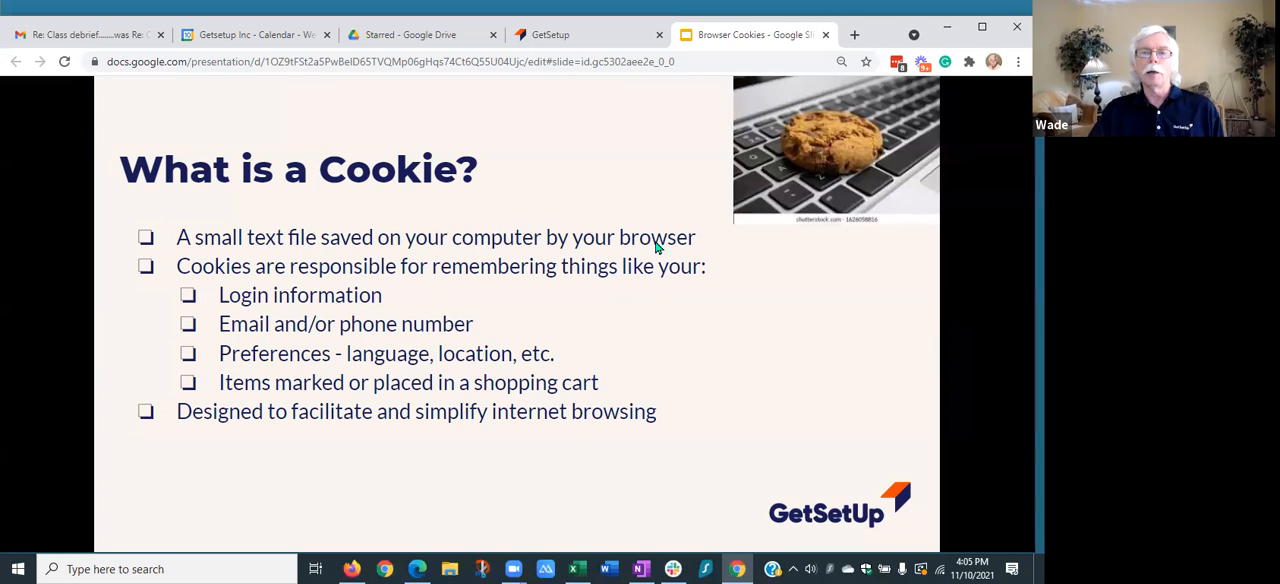
mouse_move(667, 243)
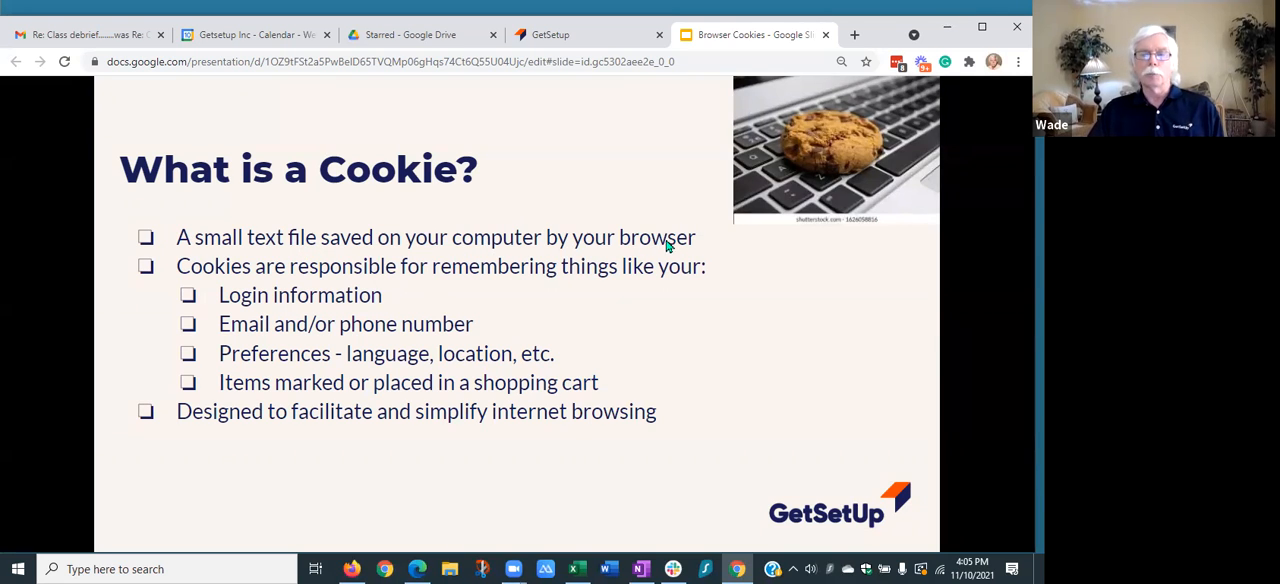
mouse_move(650, 240)
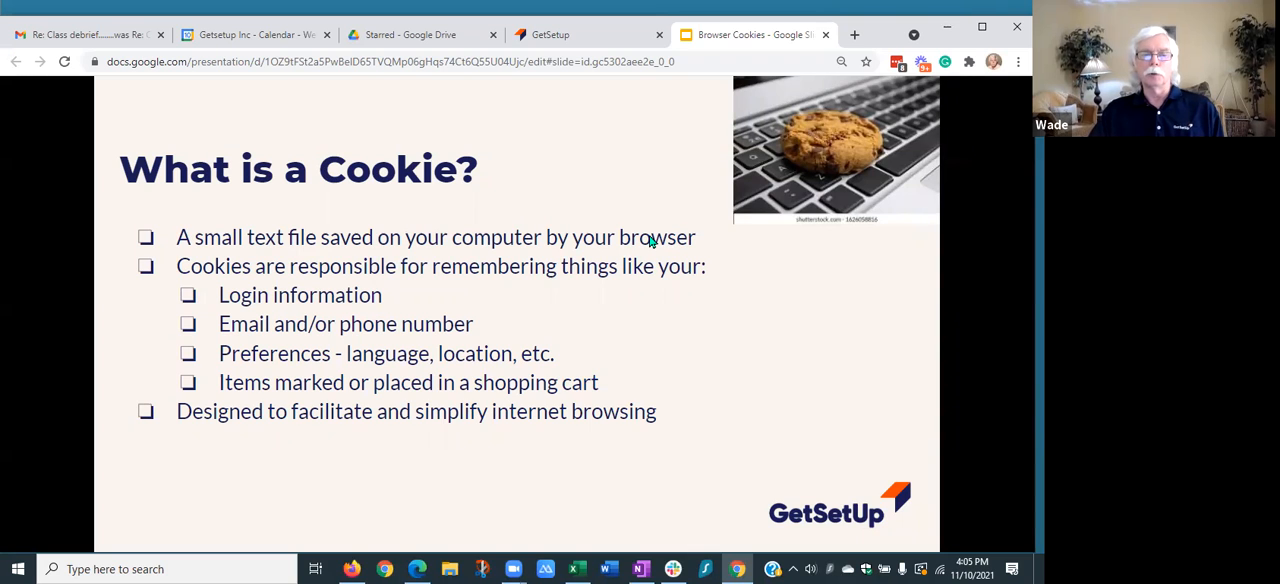
mouse_move(408, 538)
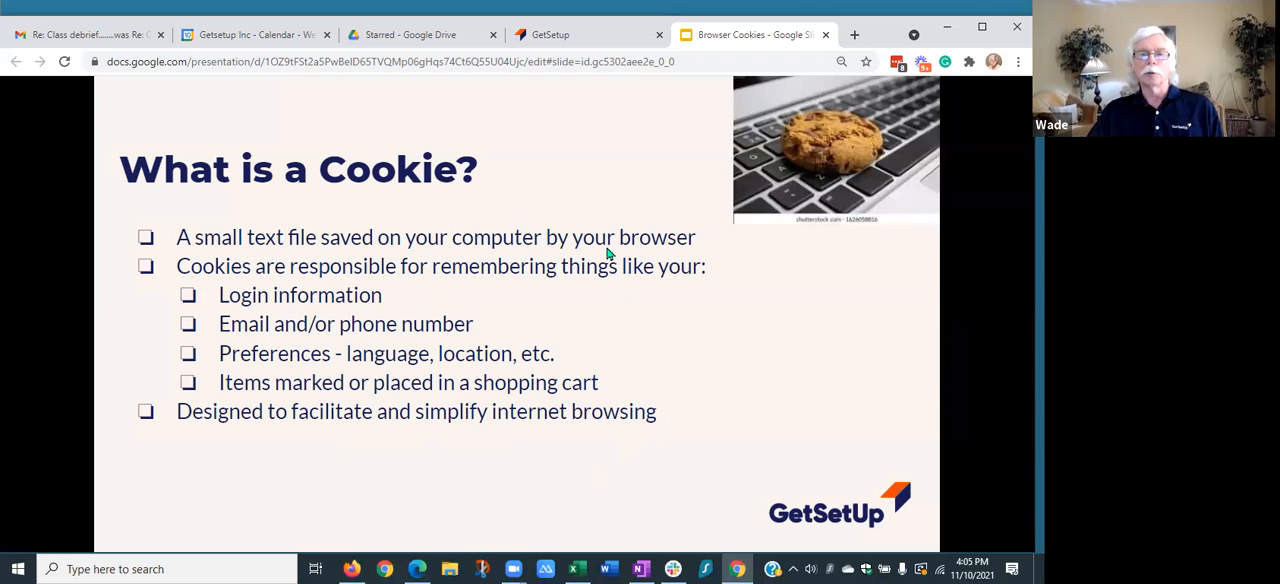
mouse_move(612, 322)
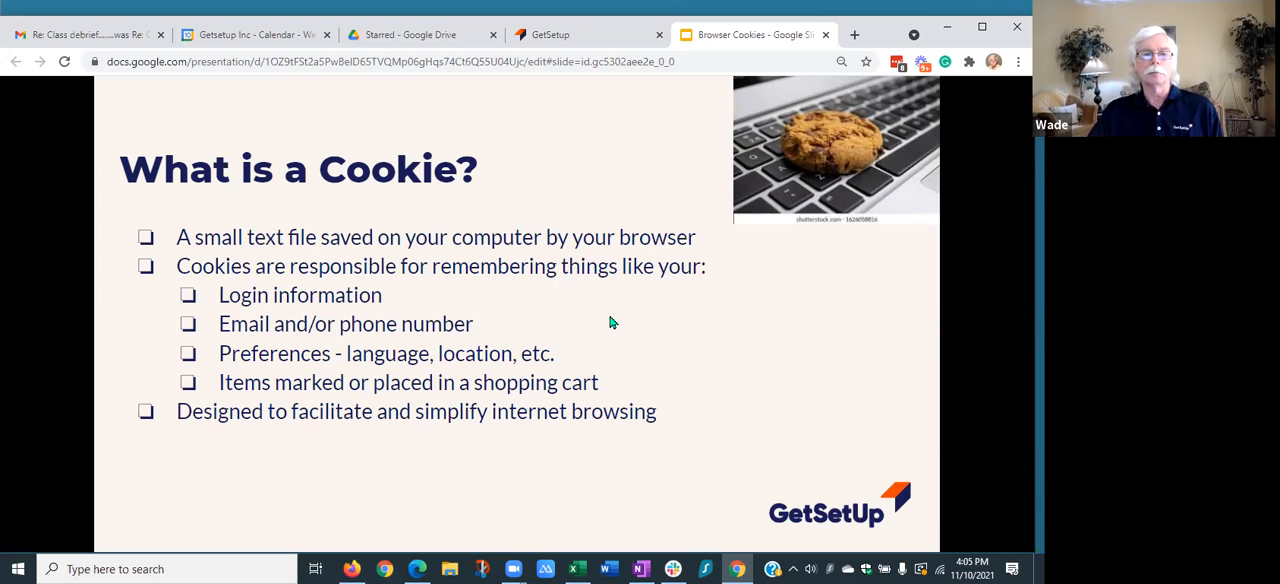
mouse_move(420, 258)
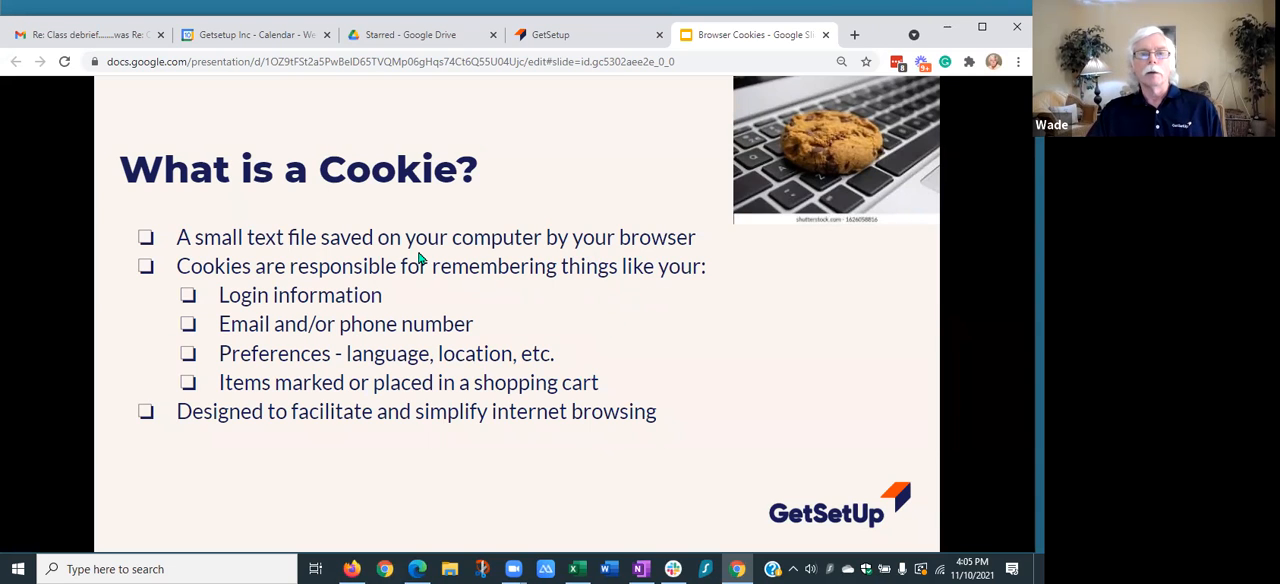
mouse_move(555, 285)
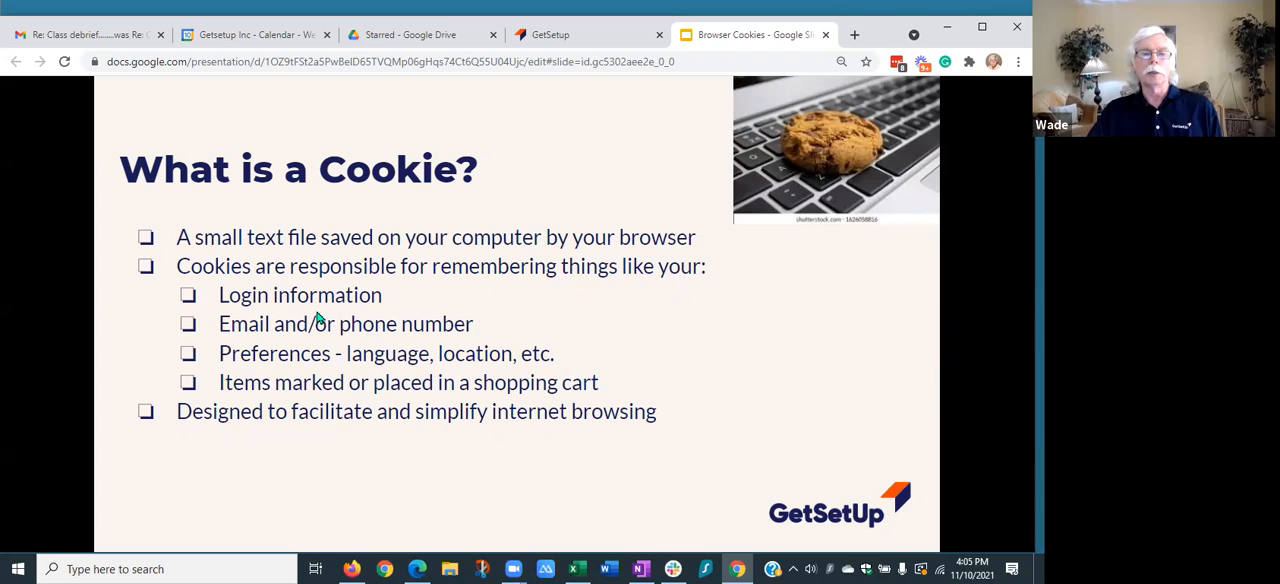
mouse_move(465, 300)
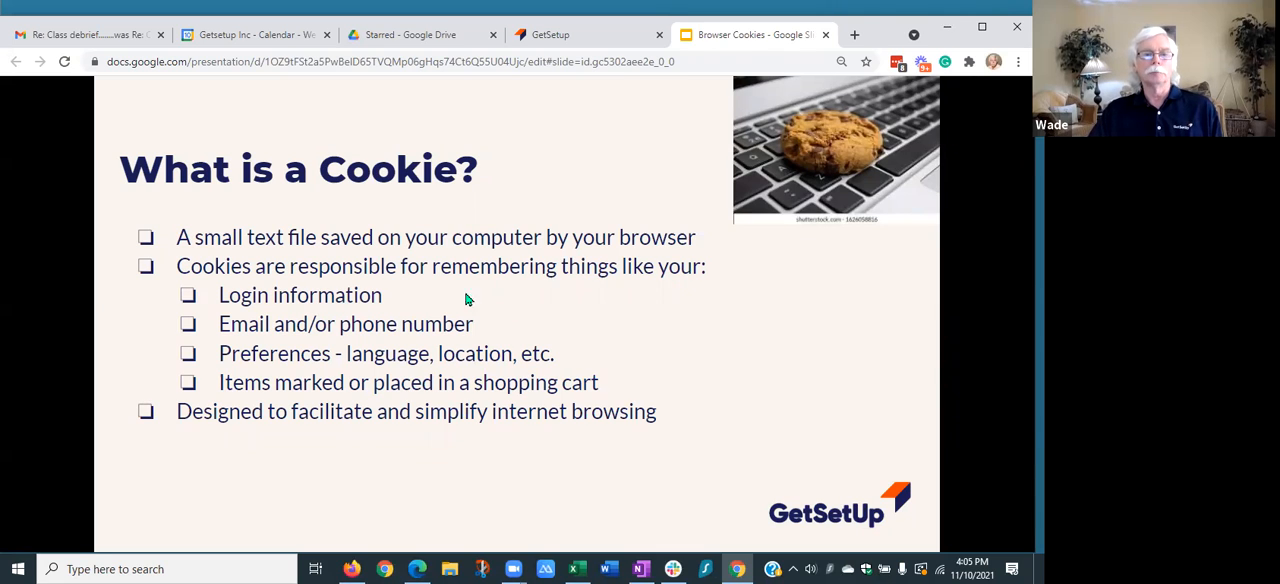
mouse_move(417, 338)
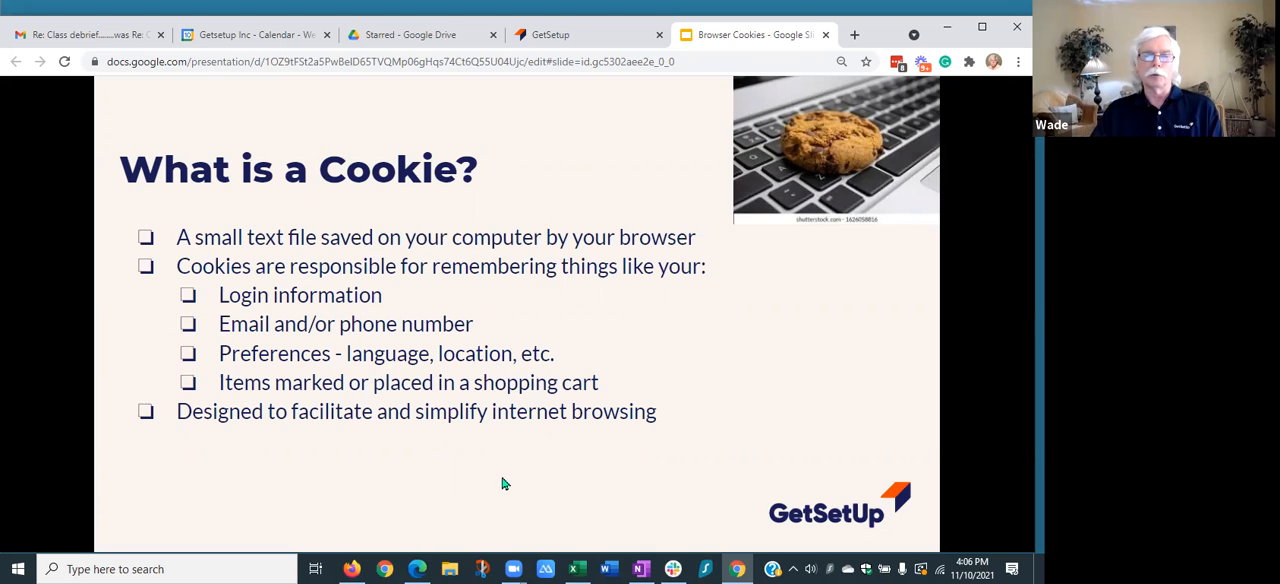
mouse_move(518, 476)
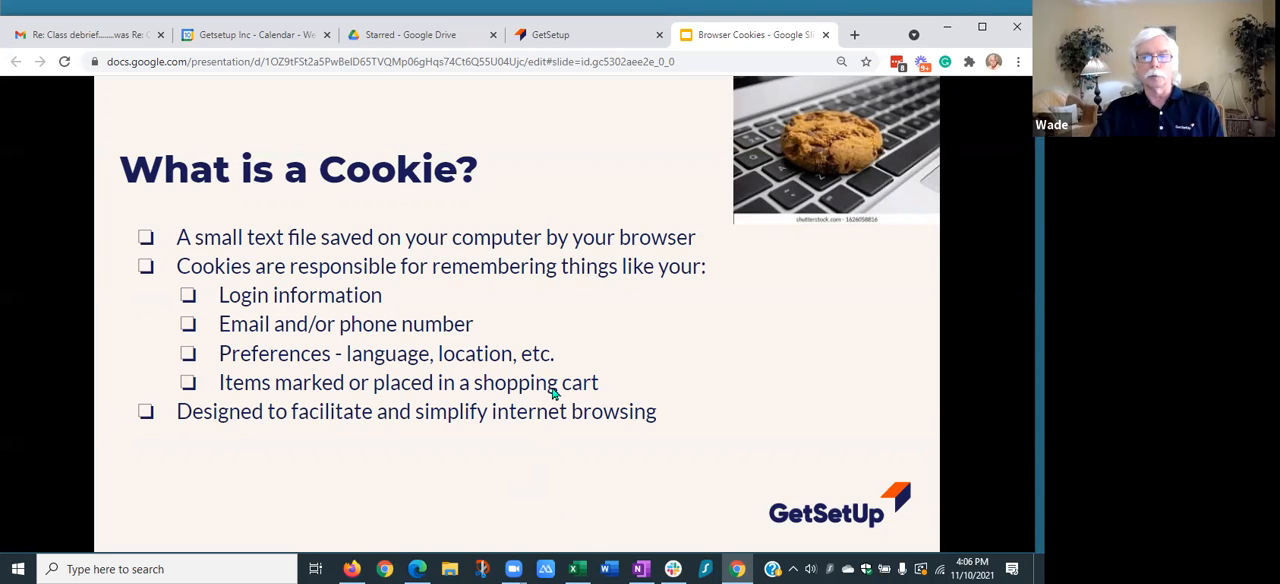
mouse_move(603, 381)
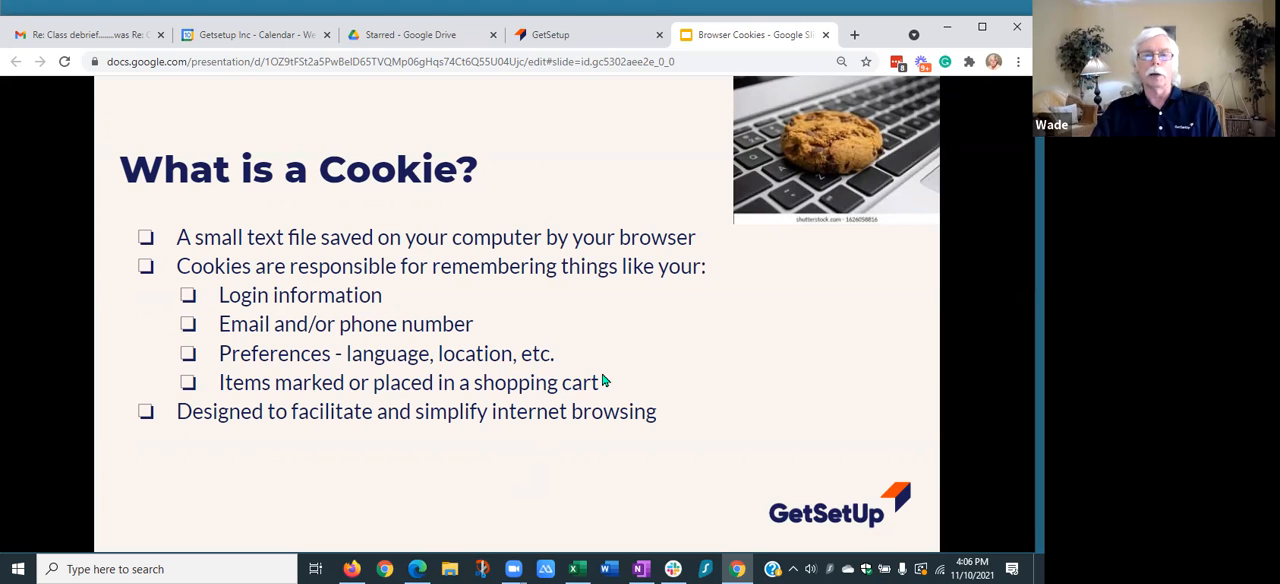
mouse_move(481, 306)
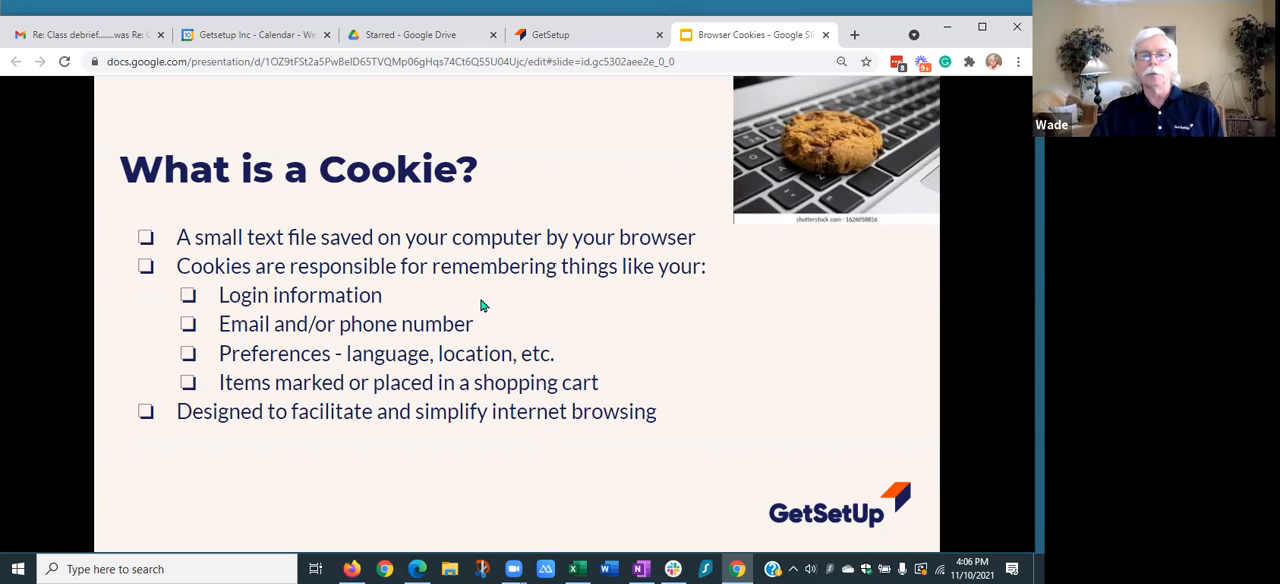
mouse_move(612, 397)
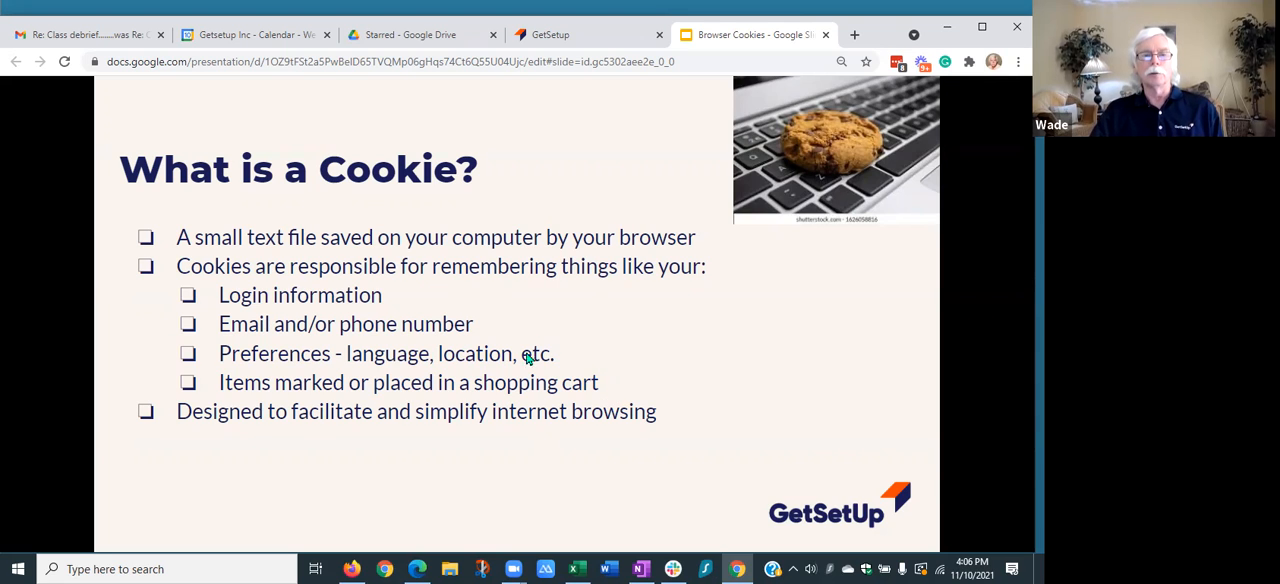
mouse_move(560, 328)
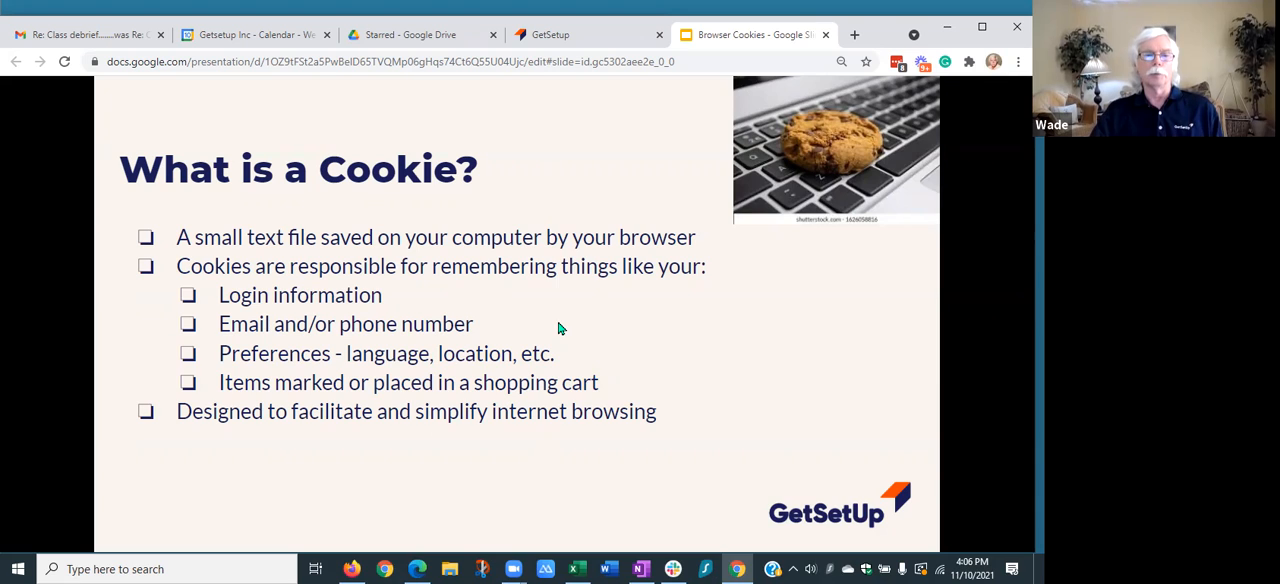
mouse_move(350, 436)
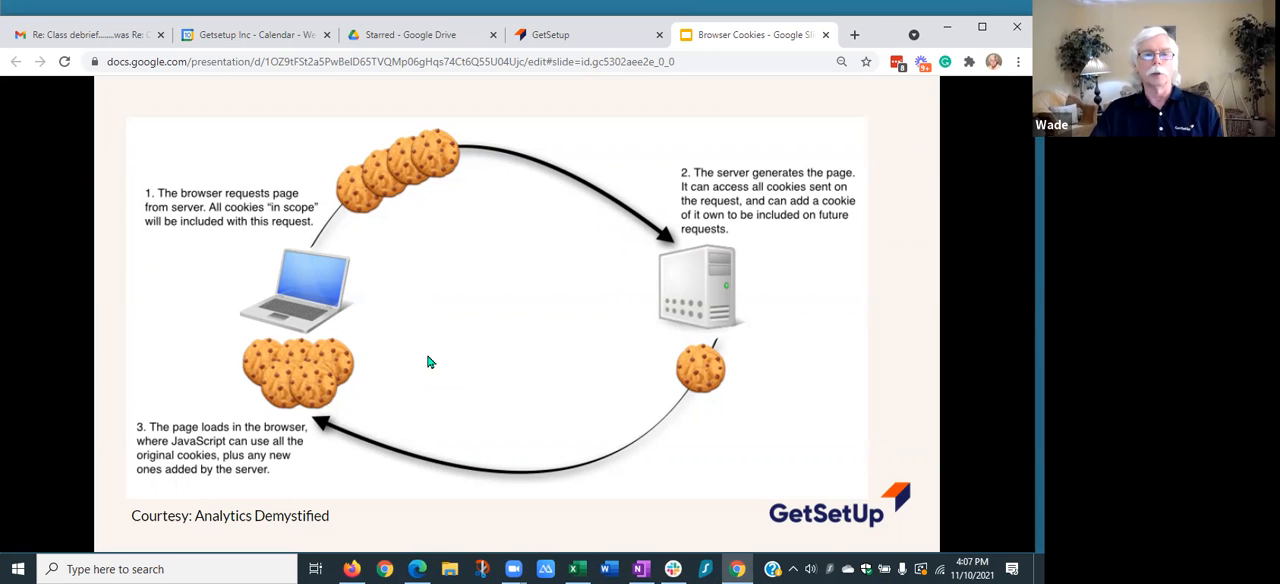
mouse_move(296, 268)
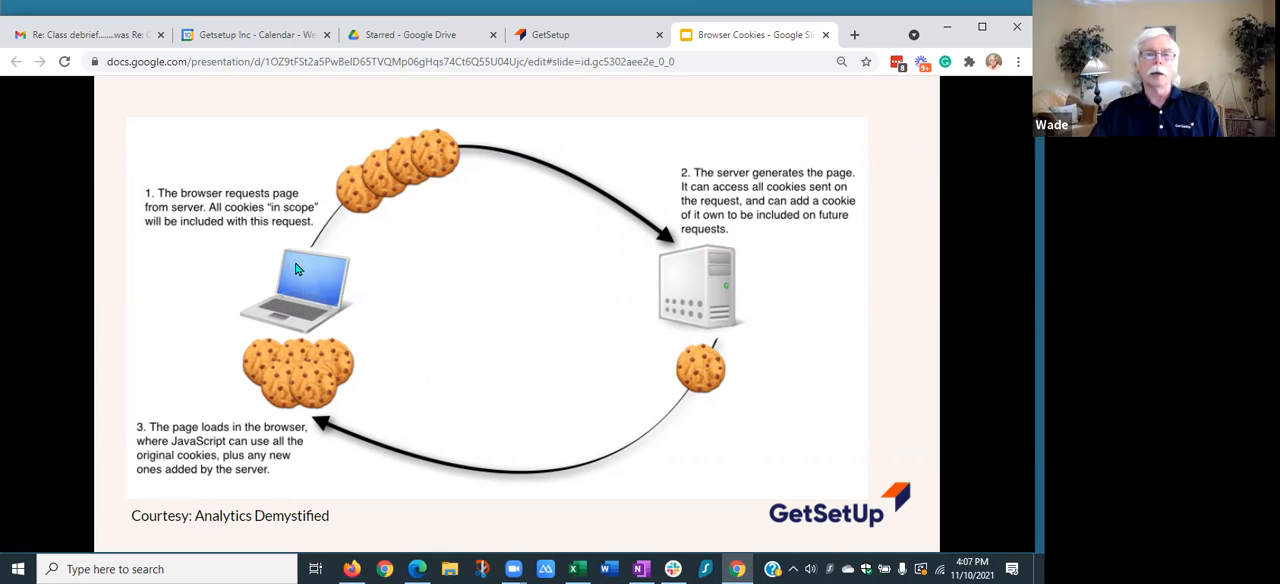
mouse_move(290, 293)
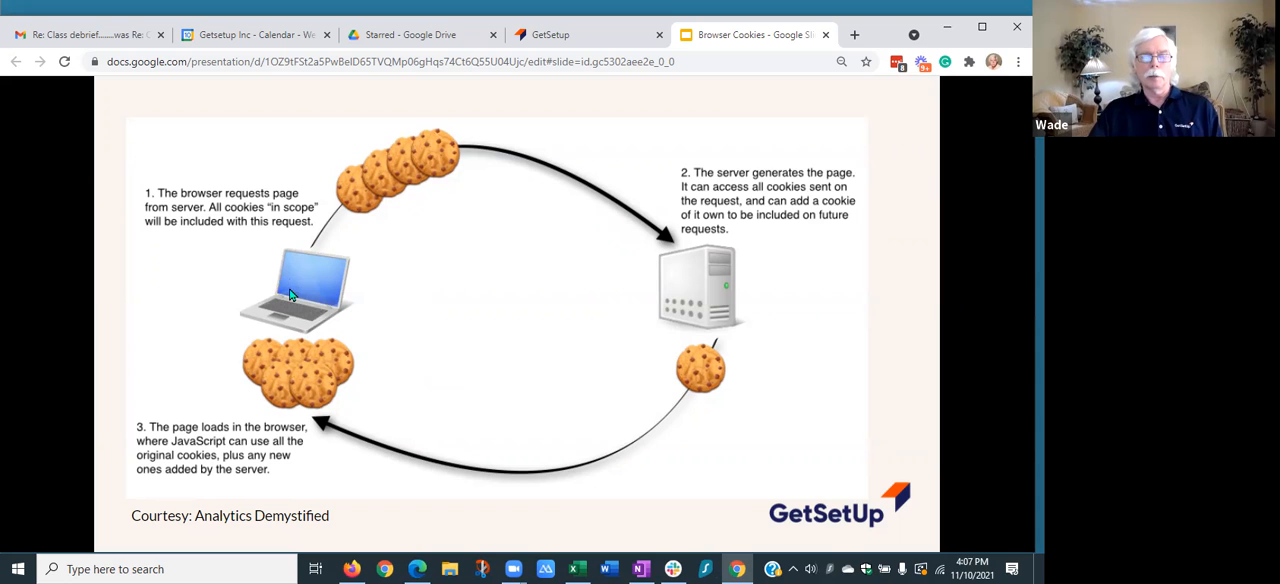
mouse_move(312, 262)
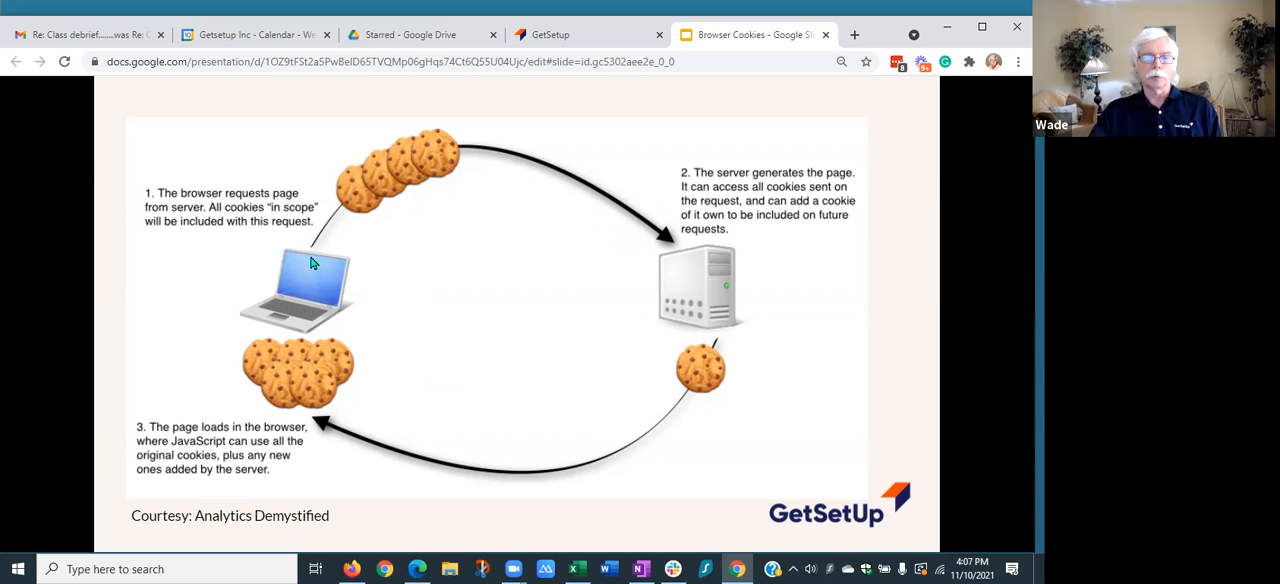
mouse_move(297, 268)
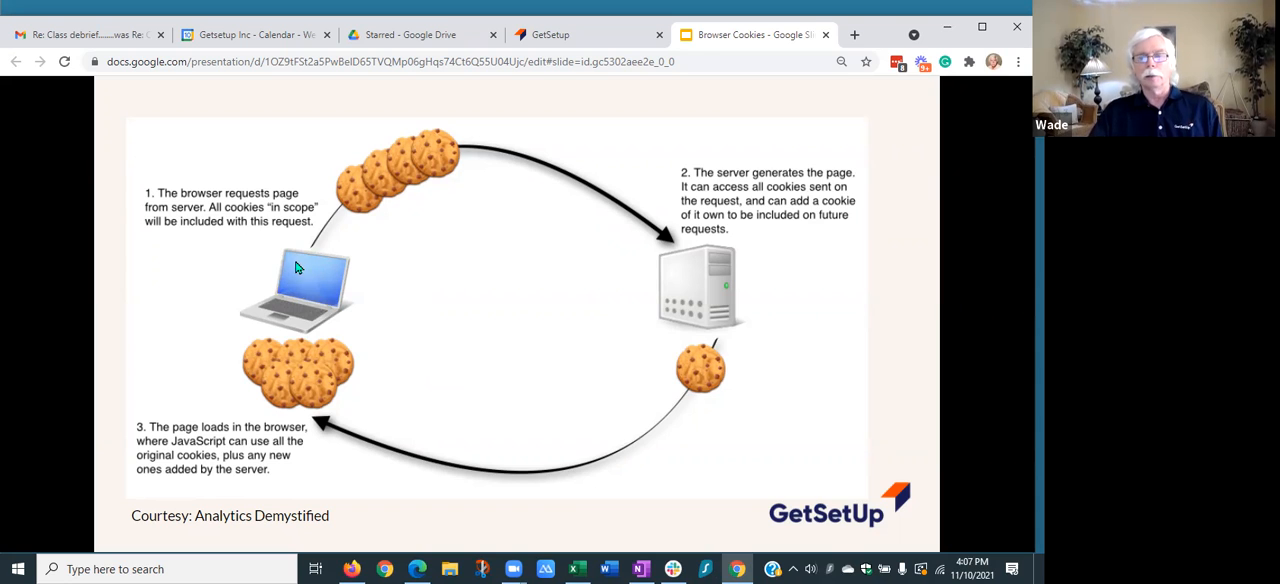
mouse_move(335, 270)
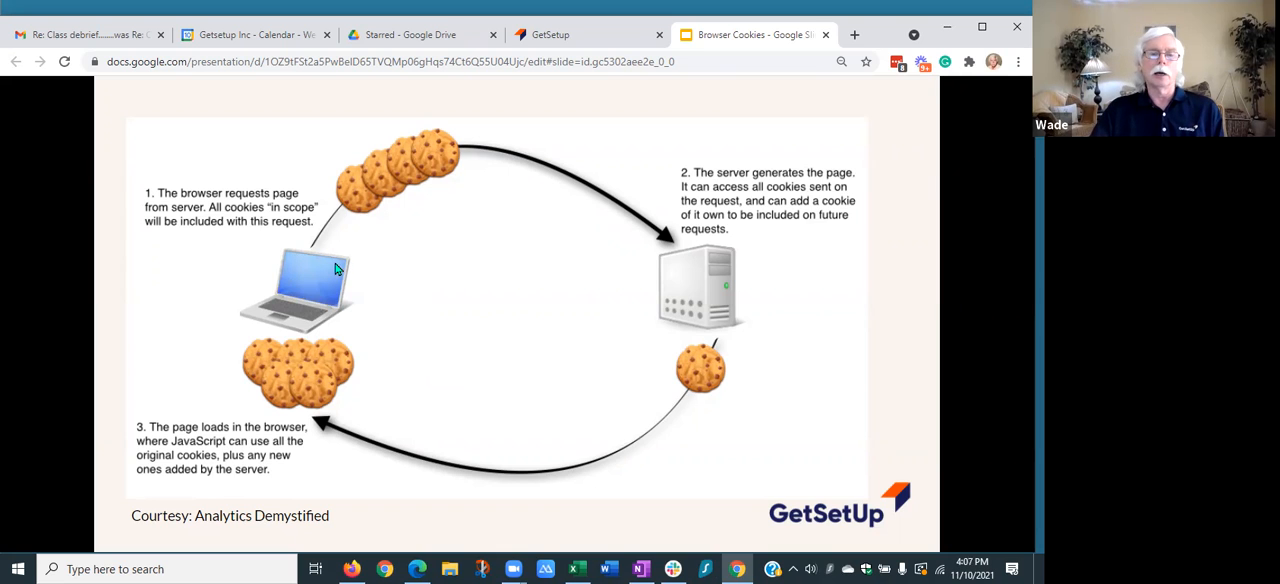
mouse_move(290, 318)
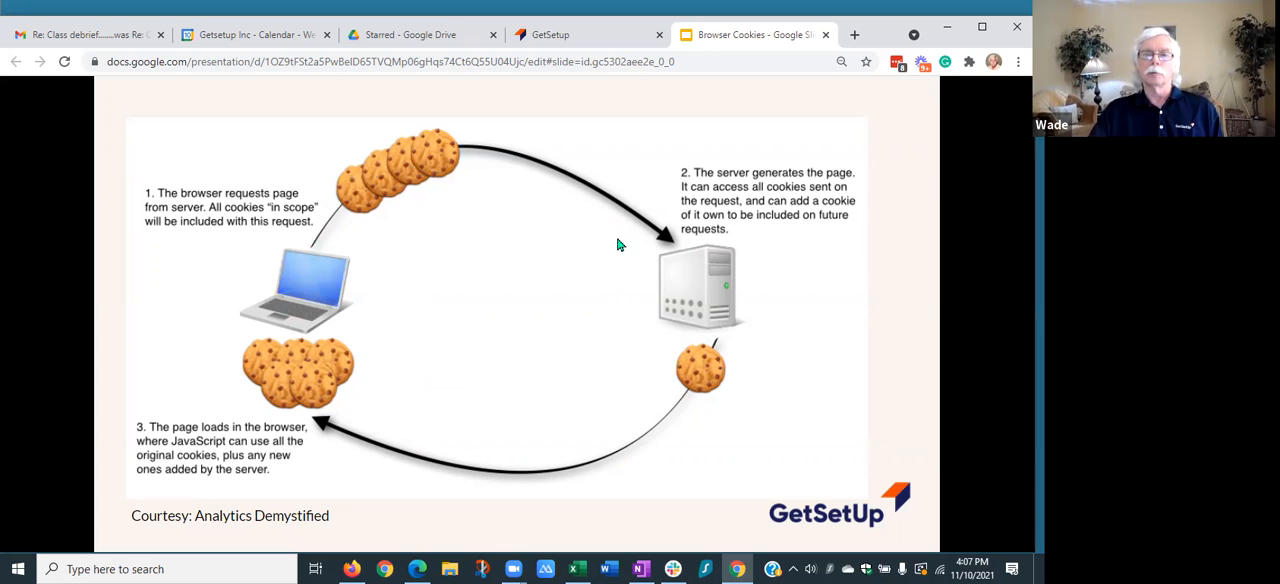
mouse_move(688, 305)
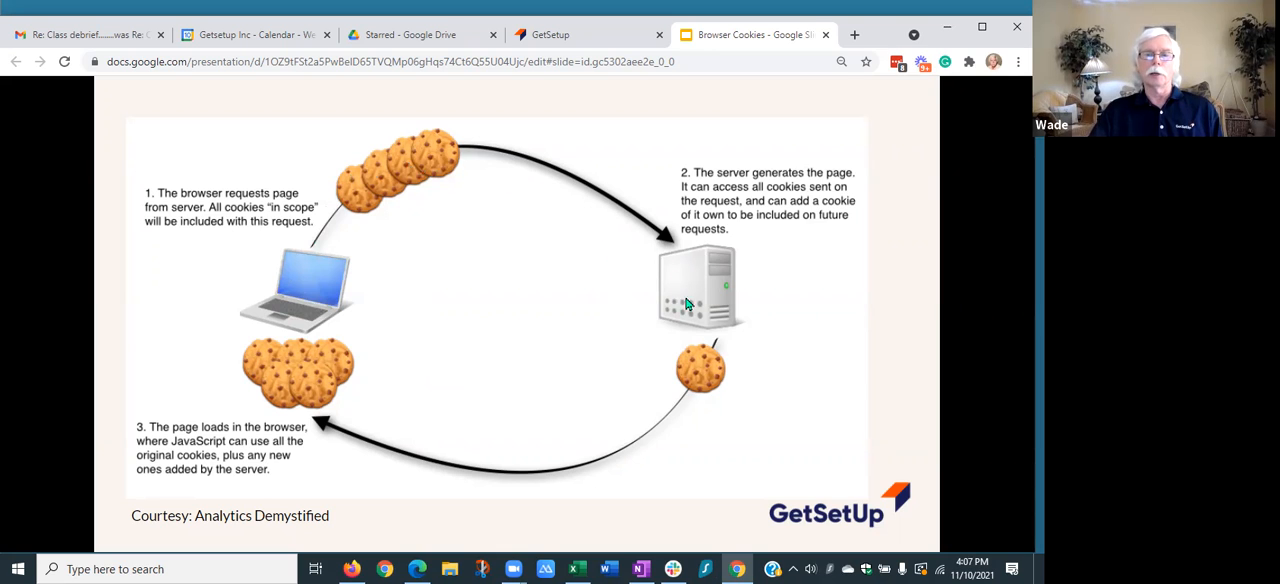
mouse_move(560, 193)
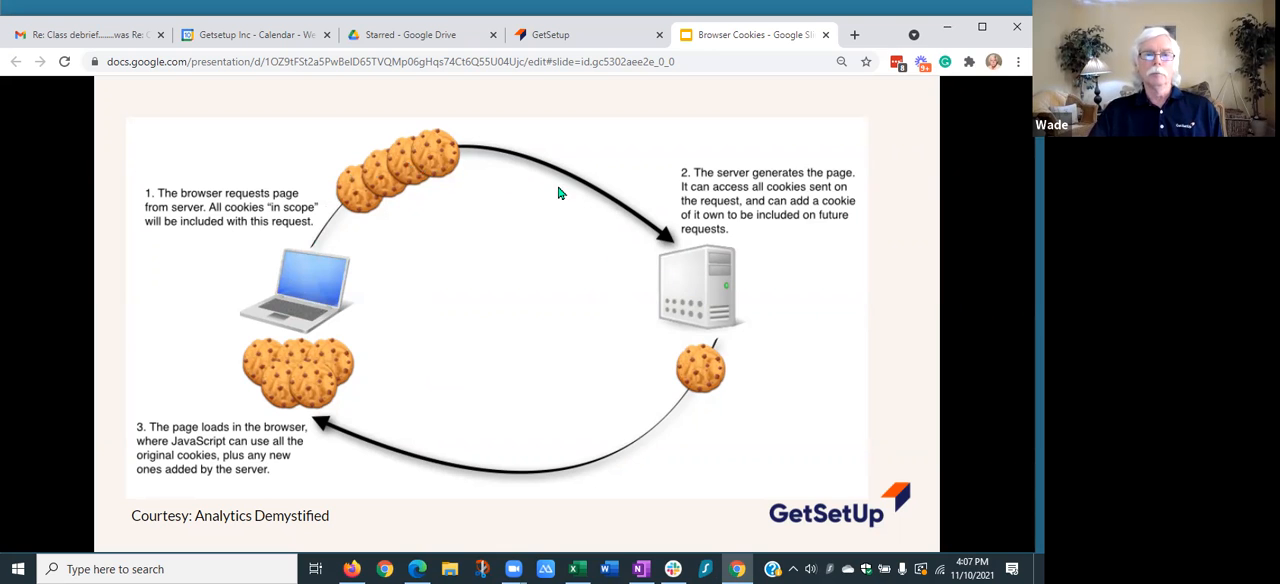
mouse_move(425, 165)
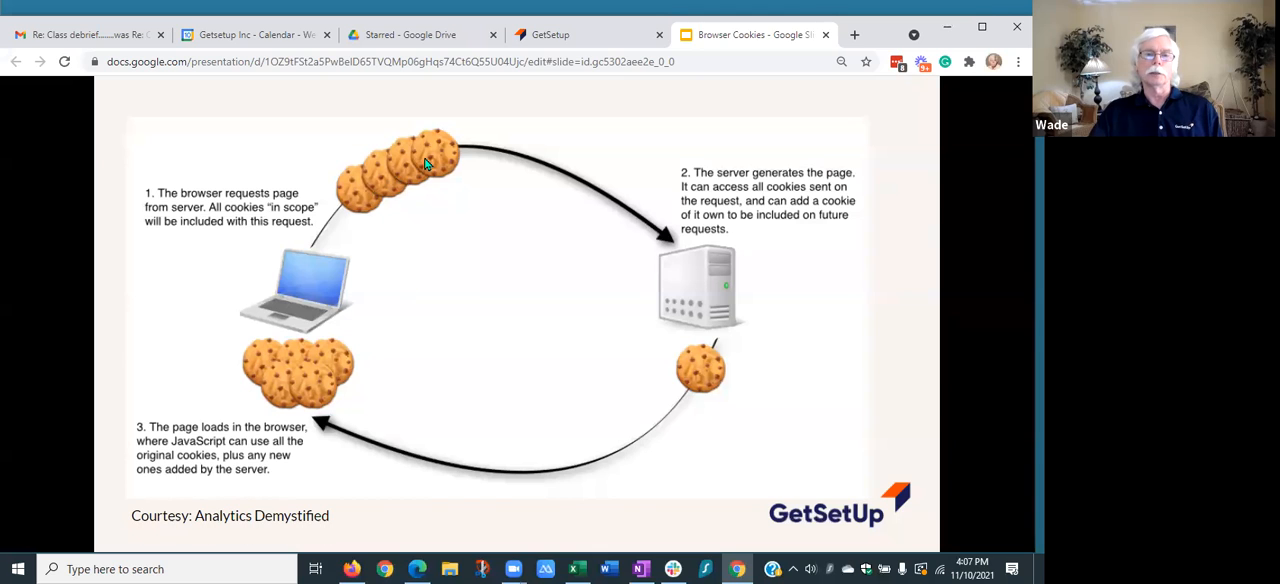
mouse_move(297, 283)
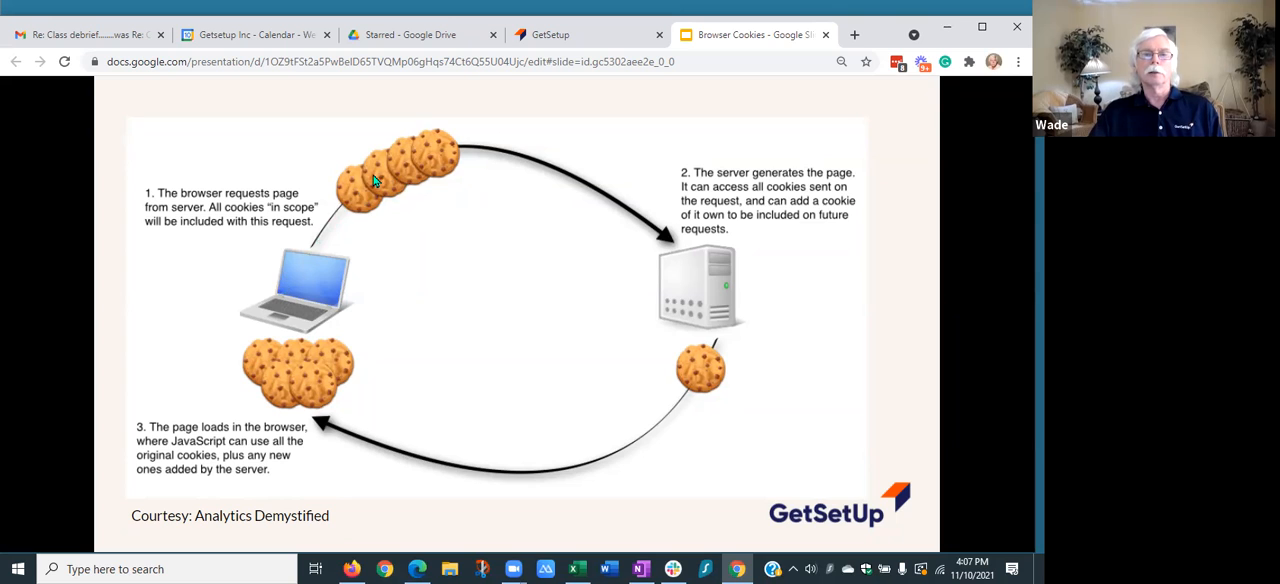
mouse_move(695, 286)
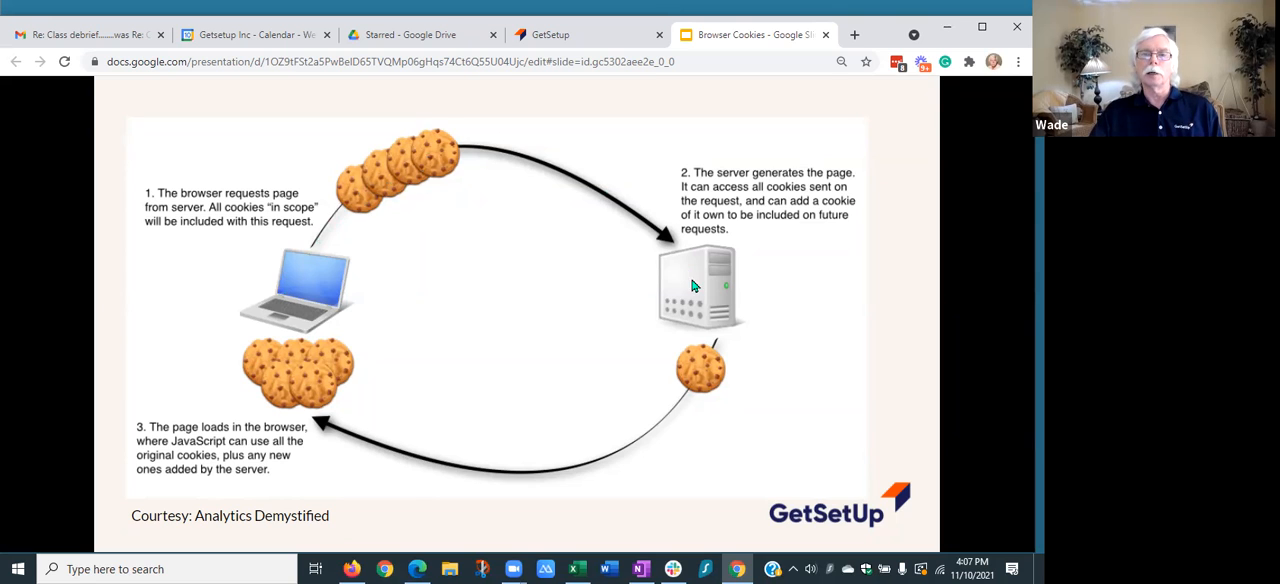
mouse_move(688, 282)
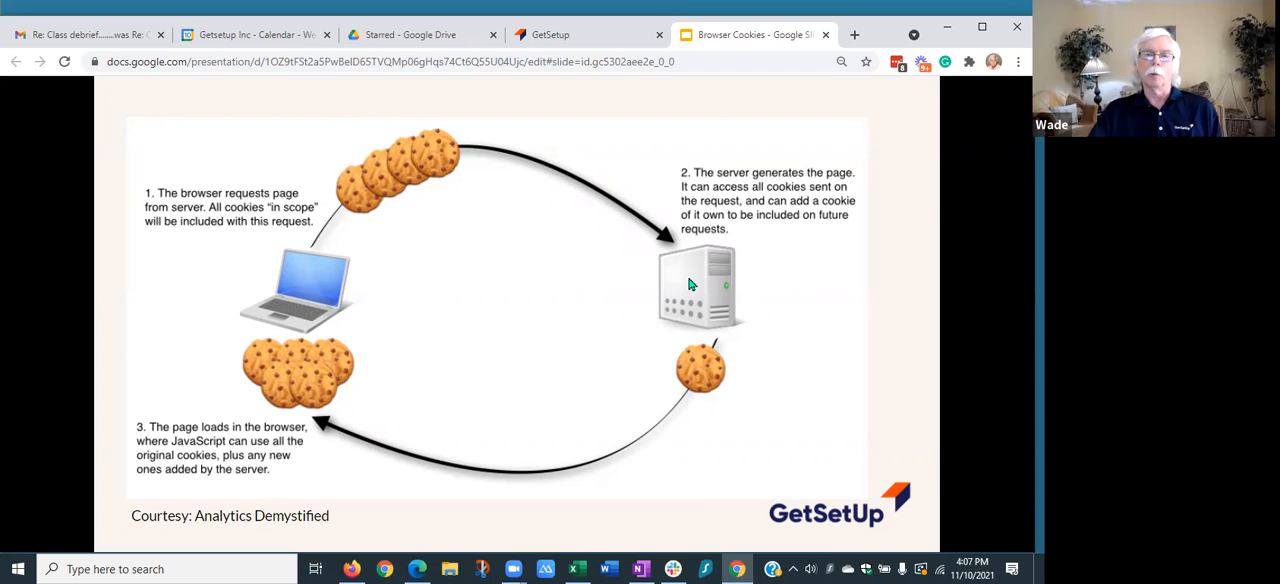
mouse_move(400, 448)
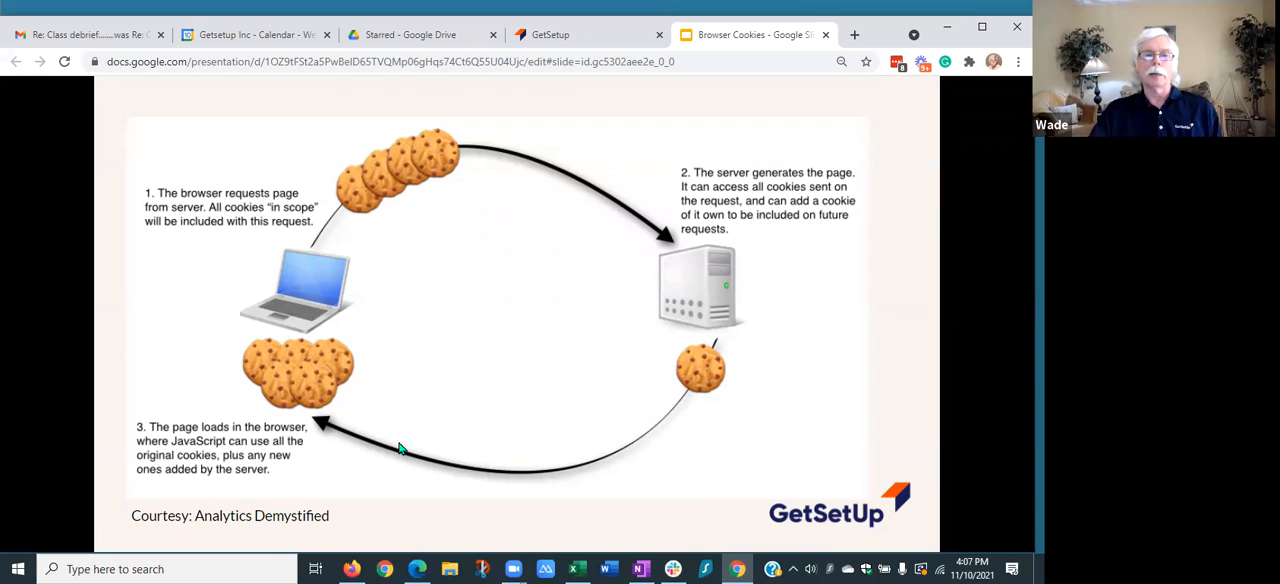
mouse_move(717, 318)
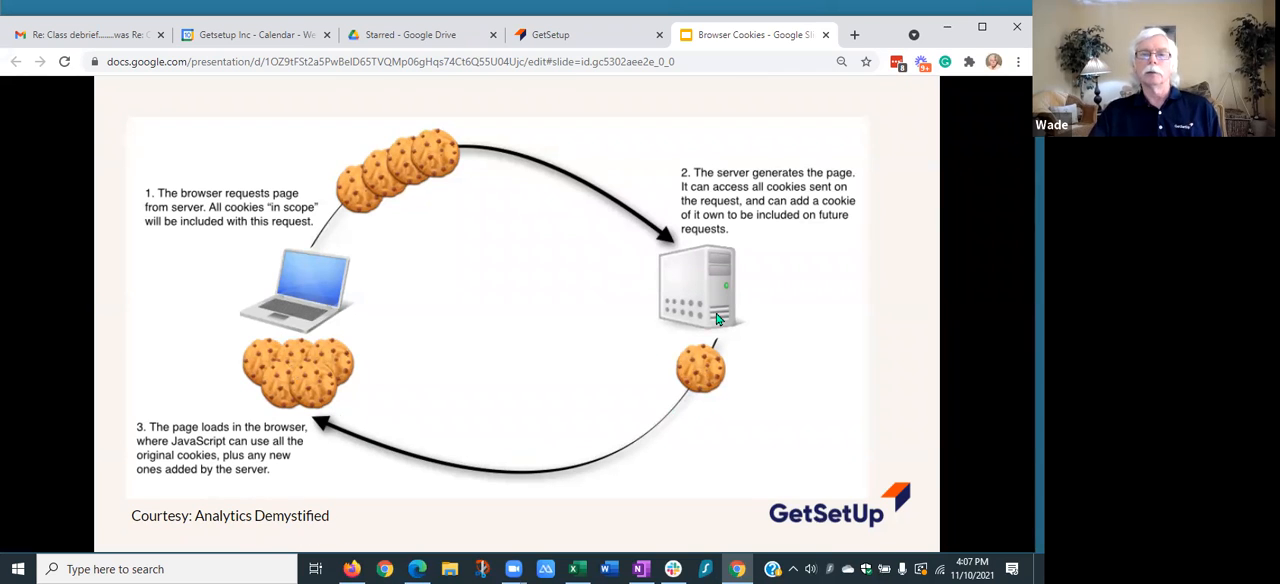
mouse_move(285, 375)
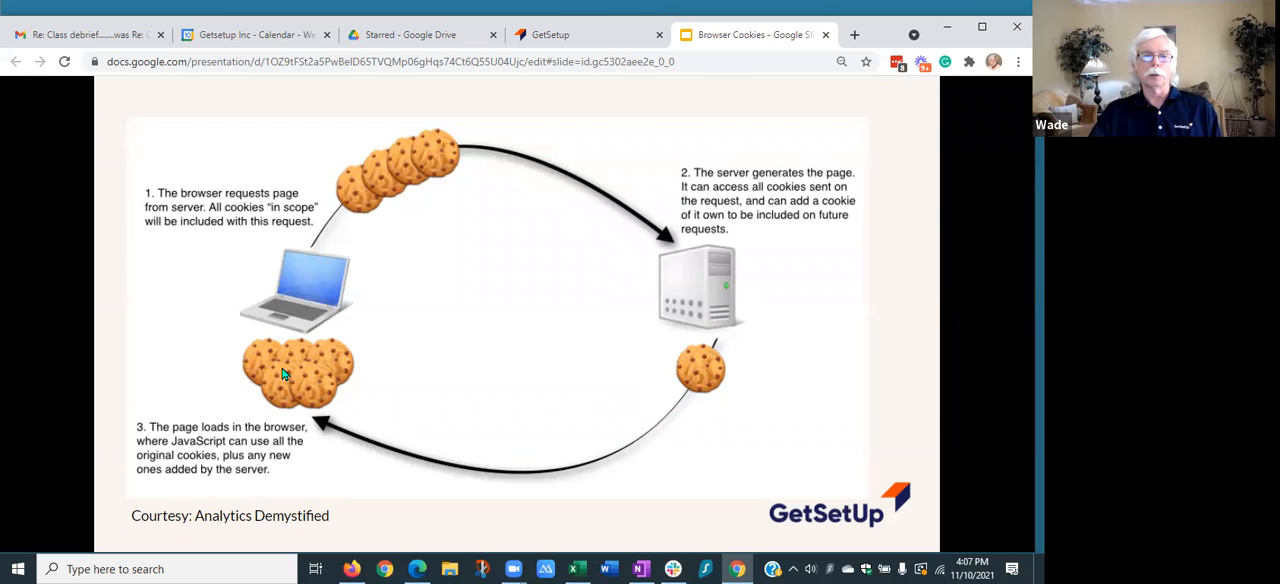
mouse_move(700, 368)
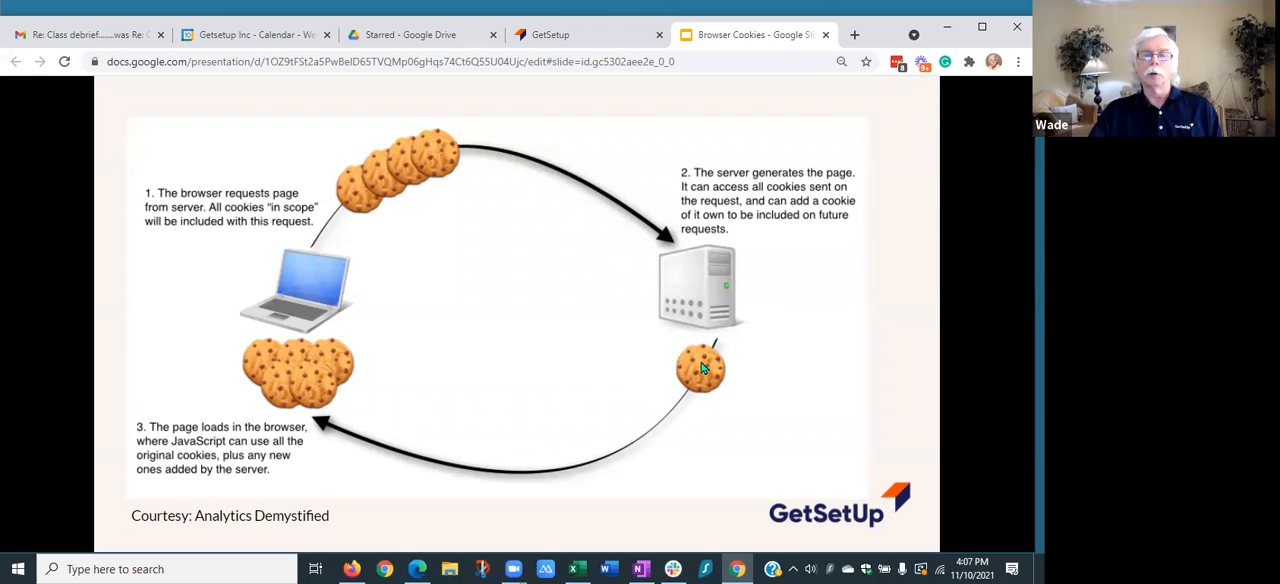
mouse_move(720, 330)
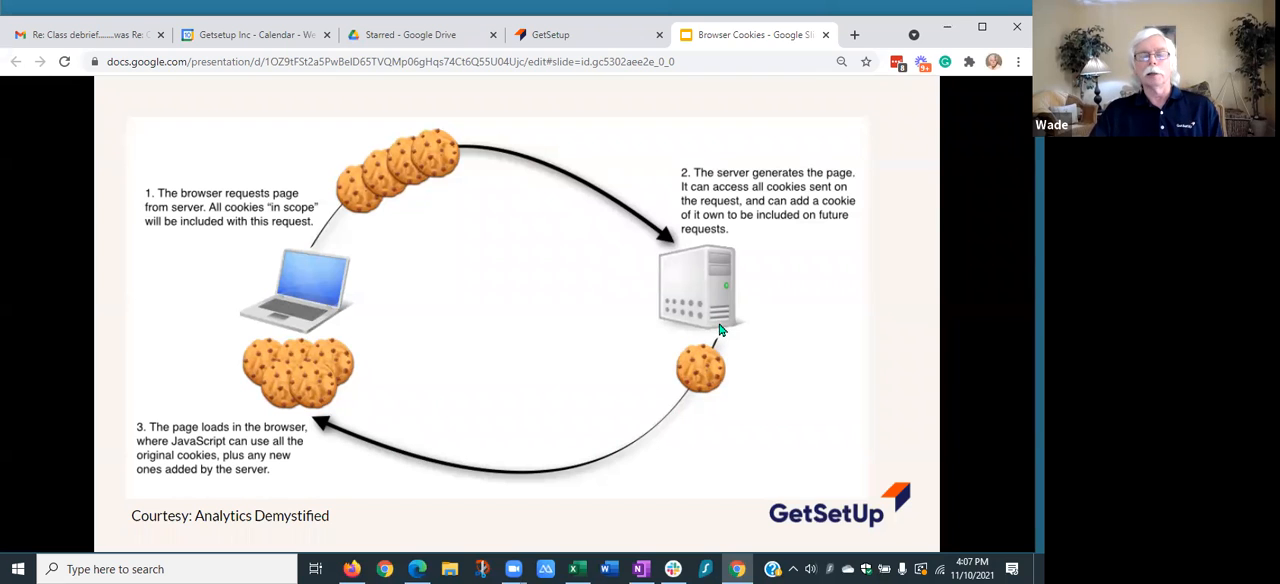
mouse_move(712, 312)
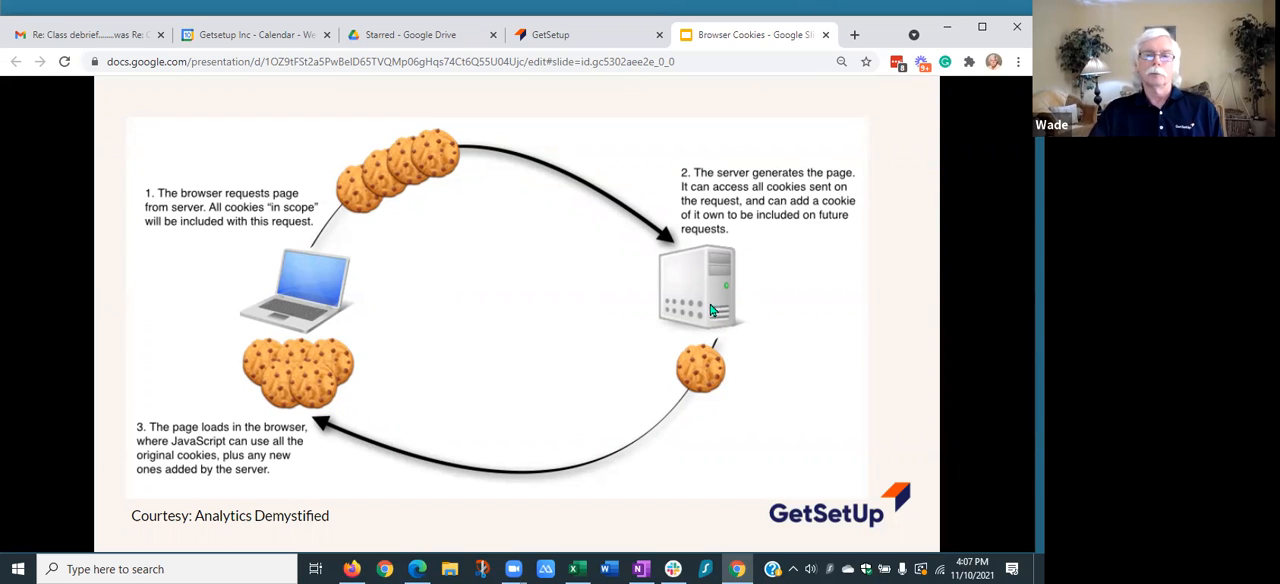
mouse_move(410, 182)
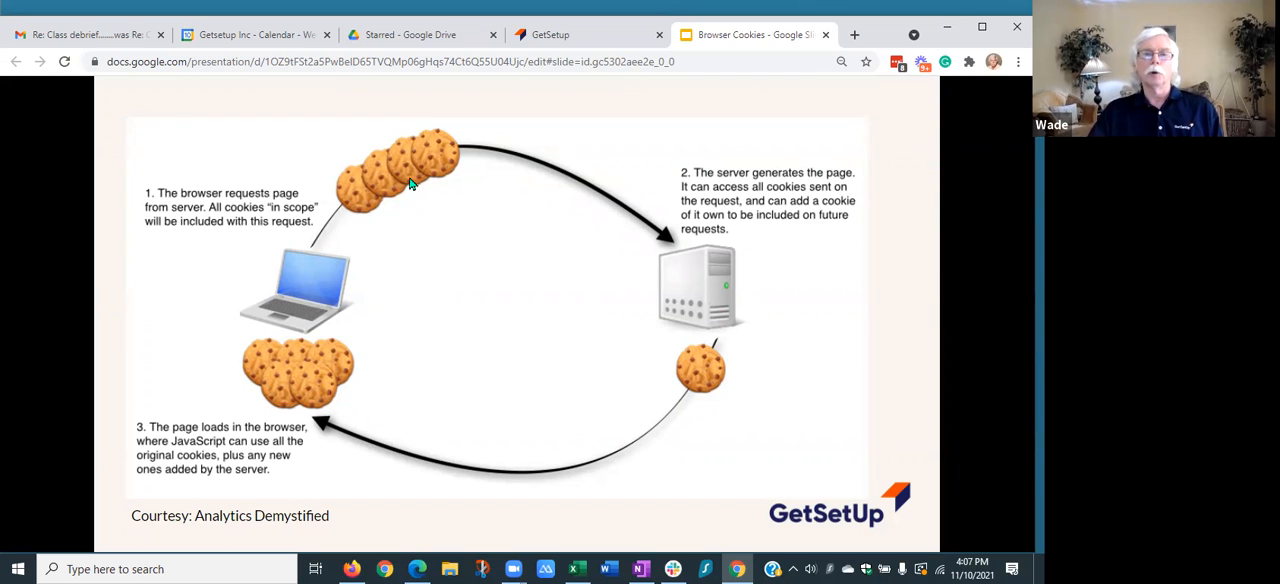
mouse_move(708, 343)
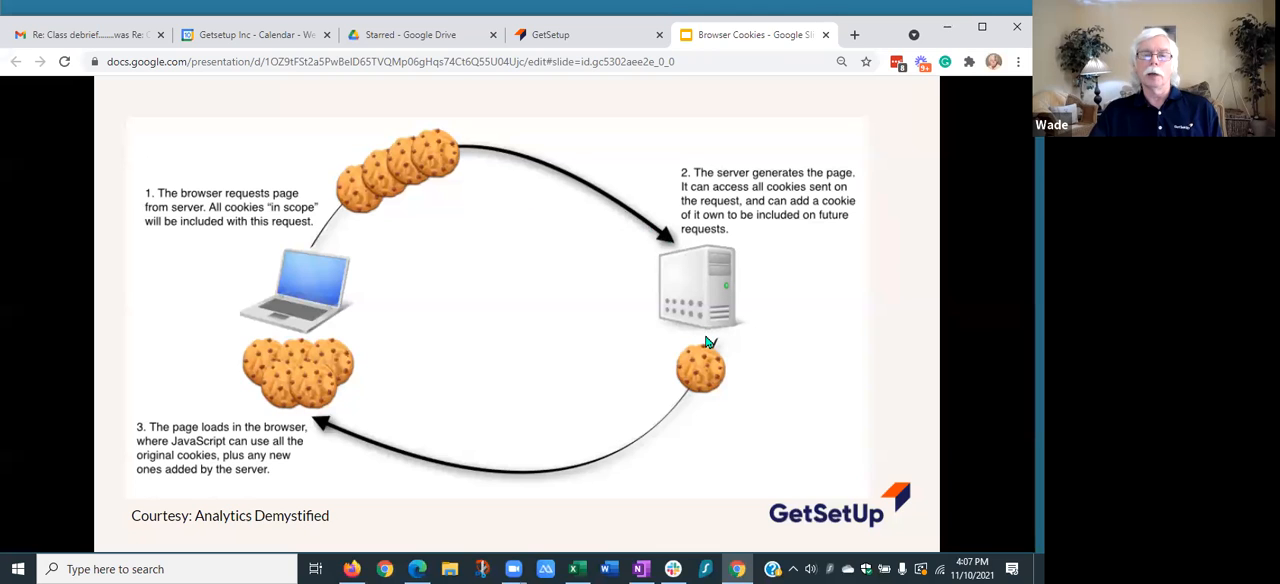
mouse_move(702, 305)
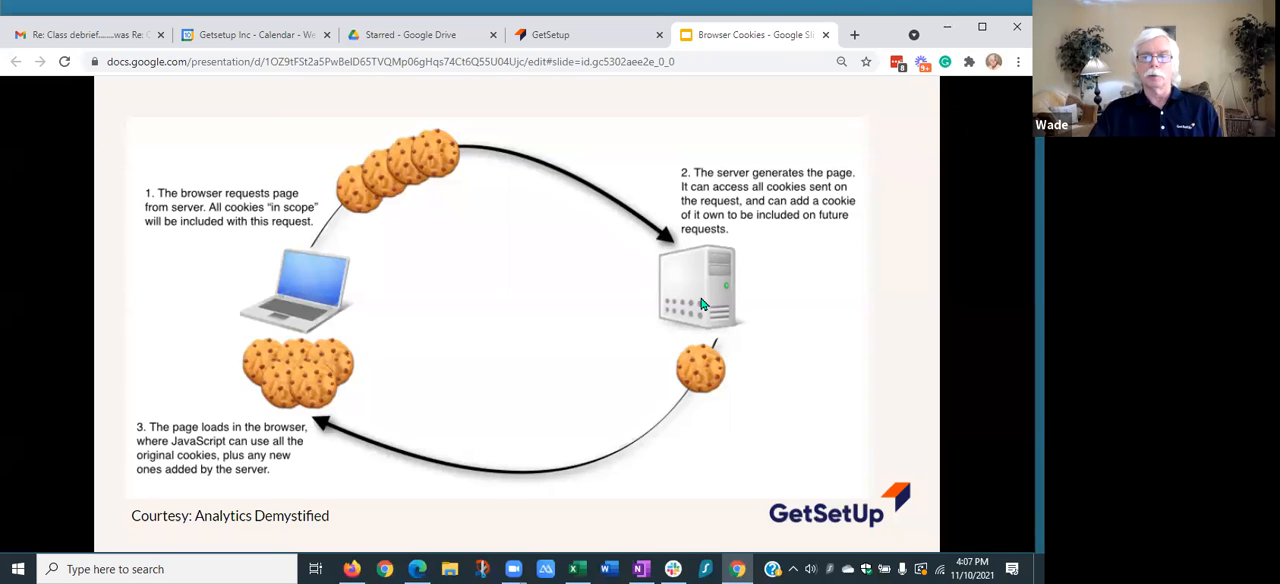
mouse_move(397, 415)
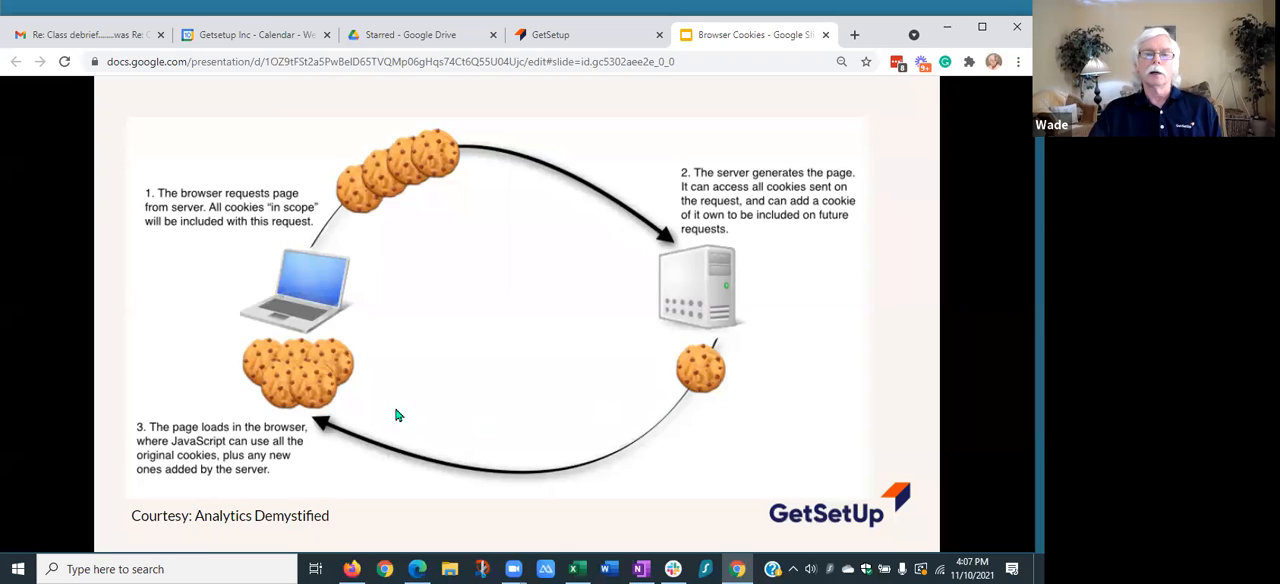
mouse_move(565, 420)
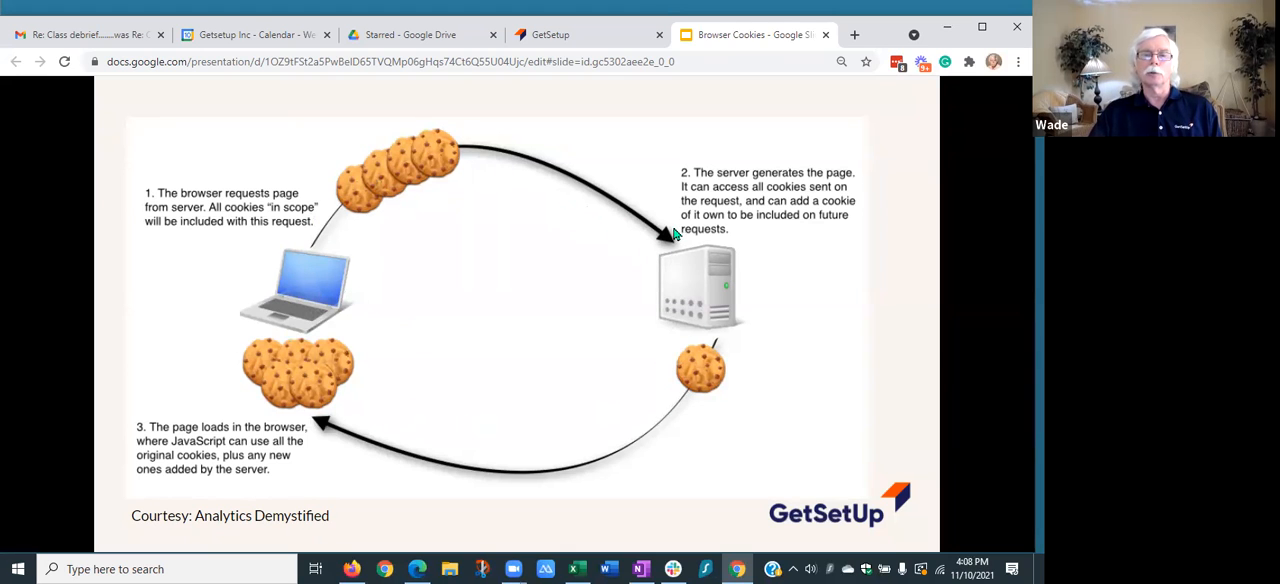
mouse_move(678, 293)
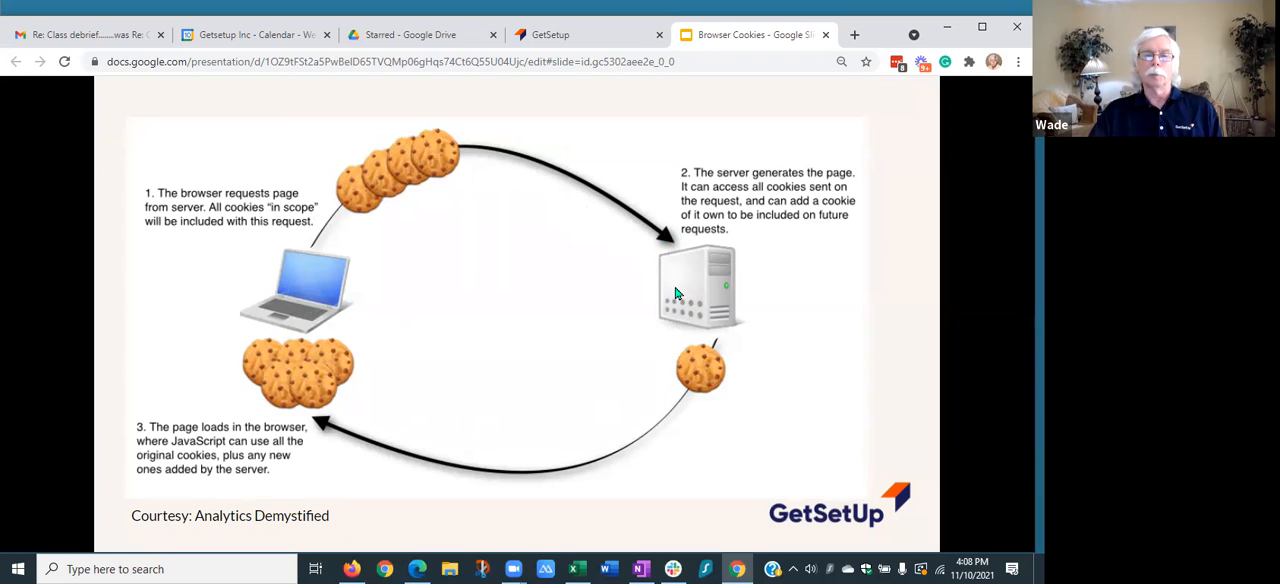
mouse_move(699, 303)
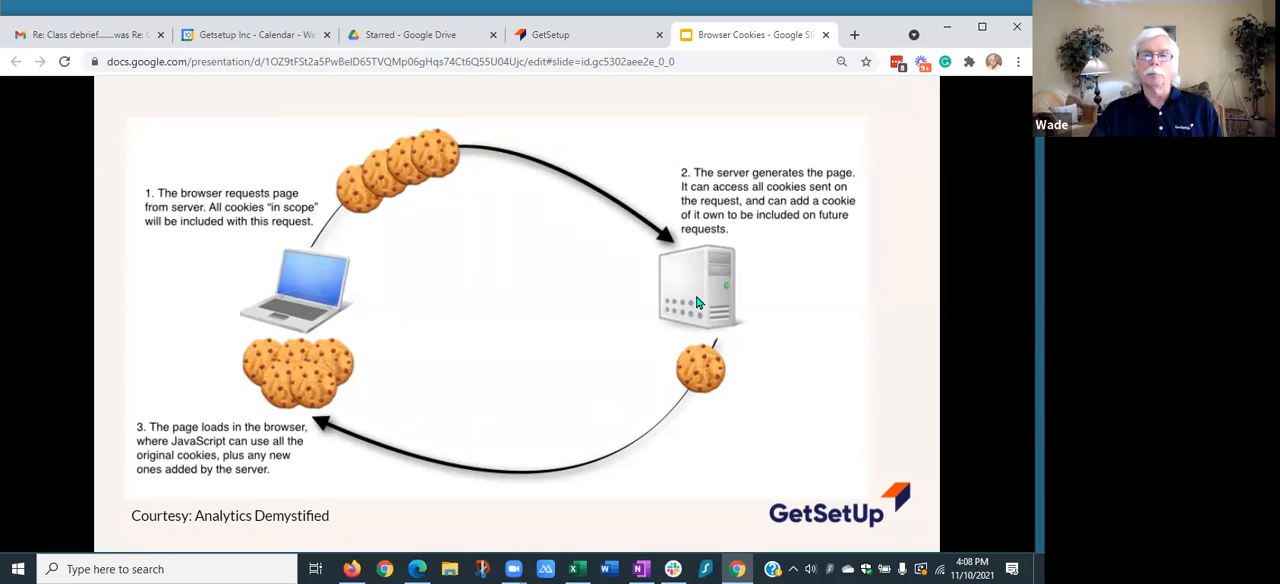
mouse_move(283, 337)
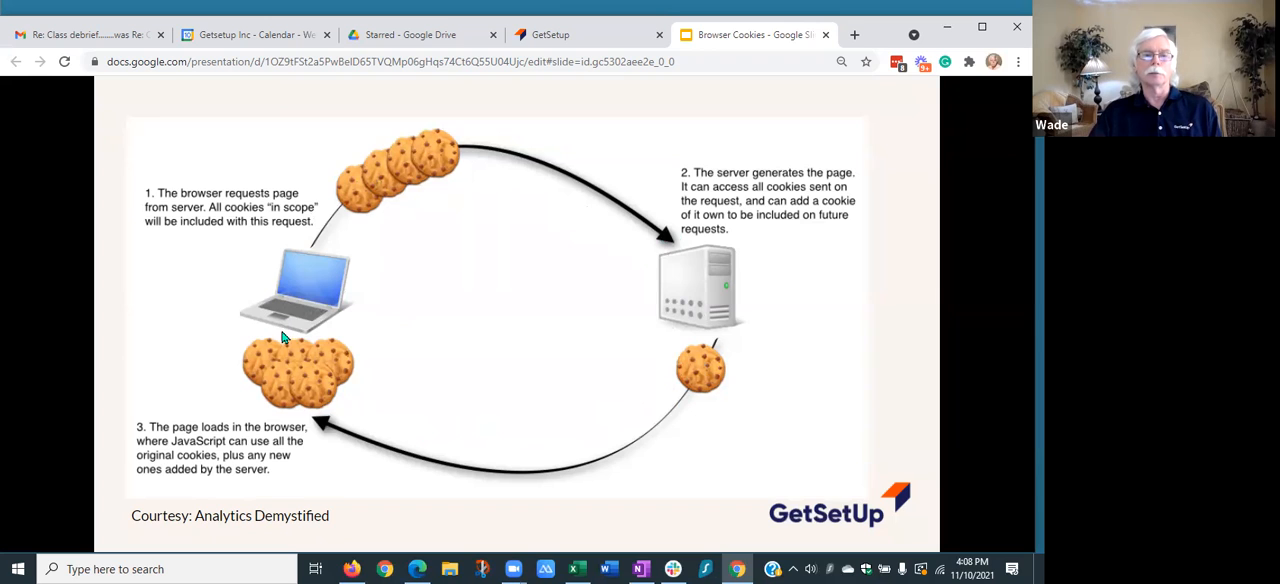
mouse_move(296, 312)
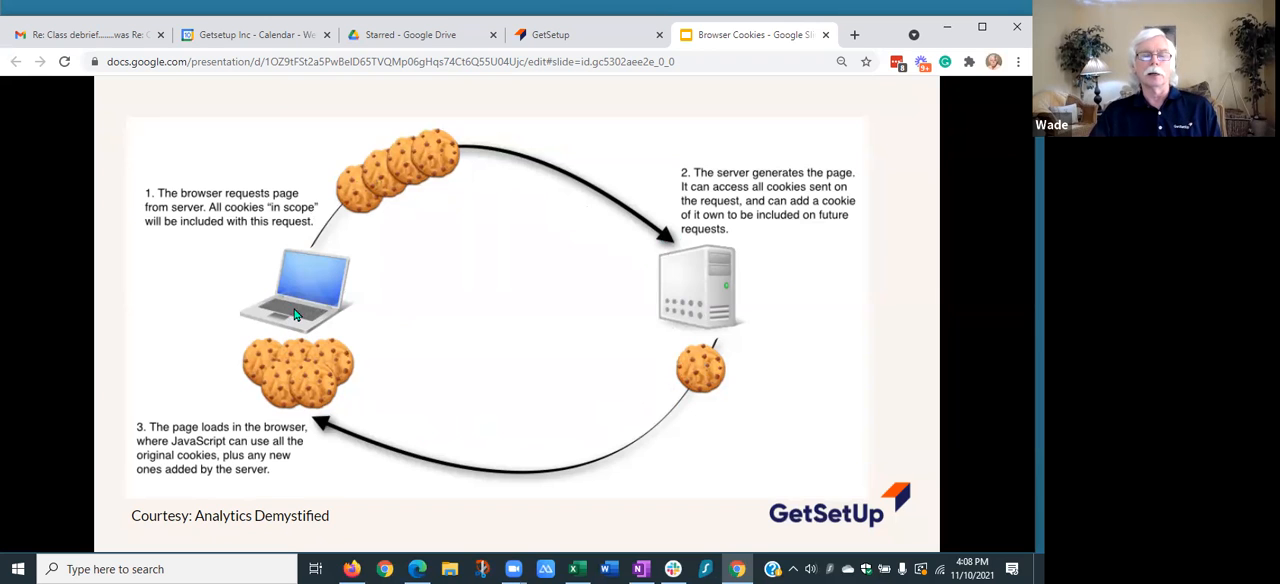
mouse_move(663, 415)
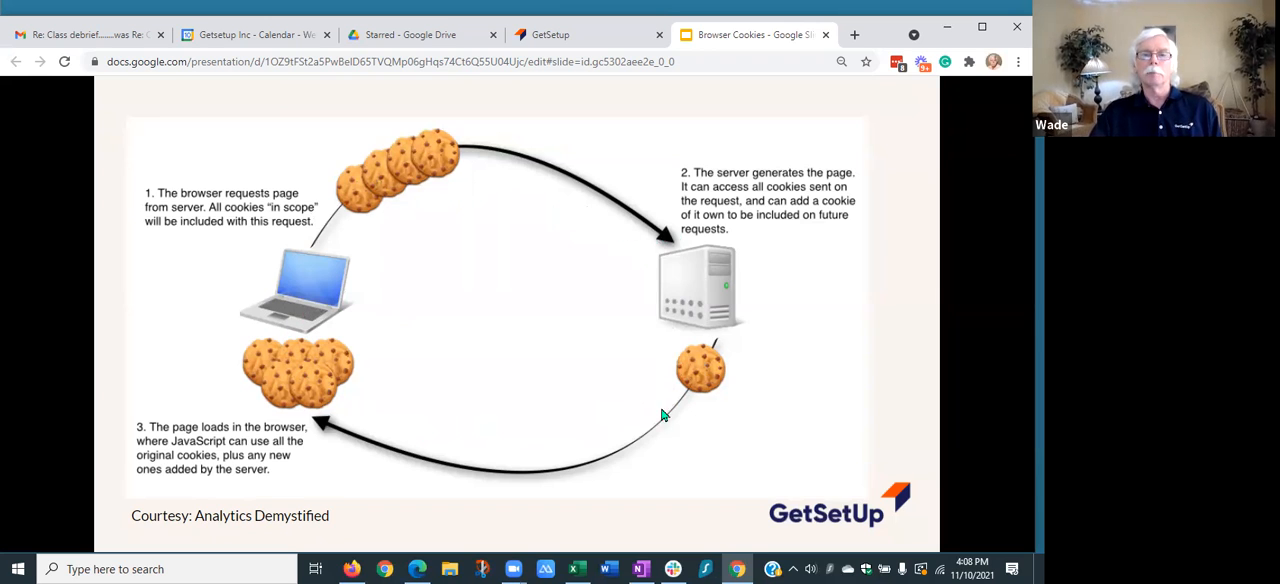
mouse_move(651, 301)
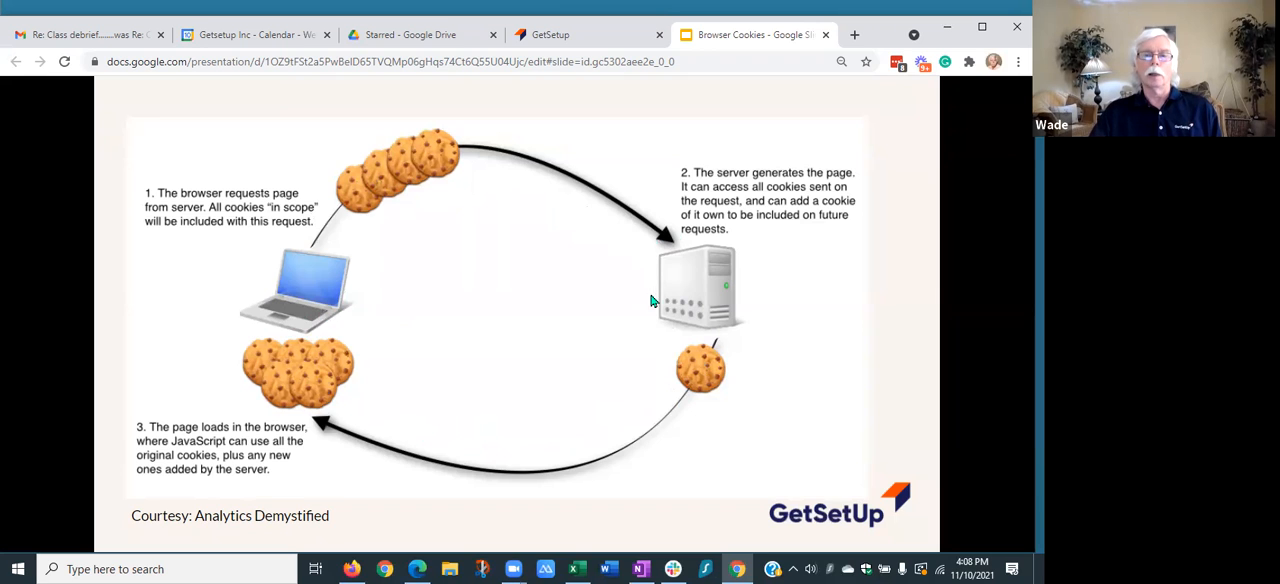
mouse_move(700, 288)
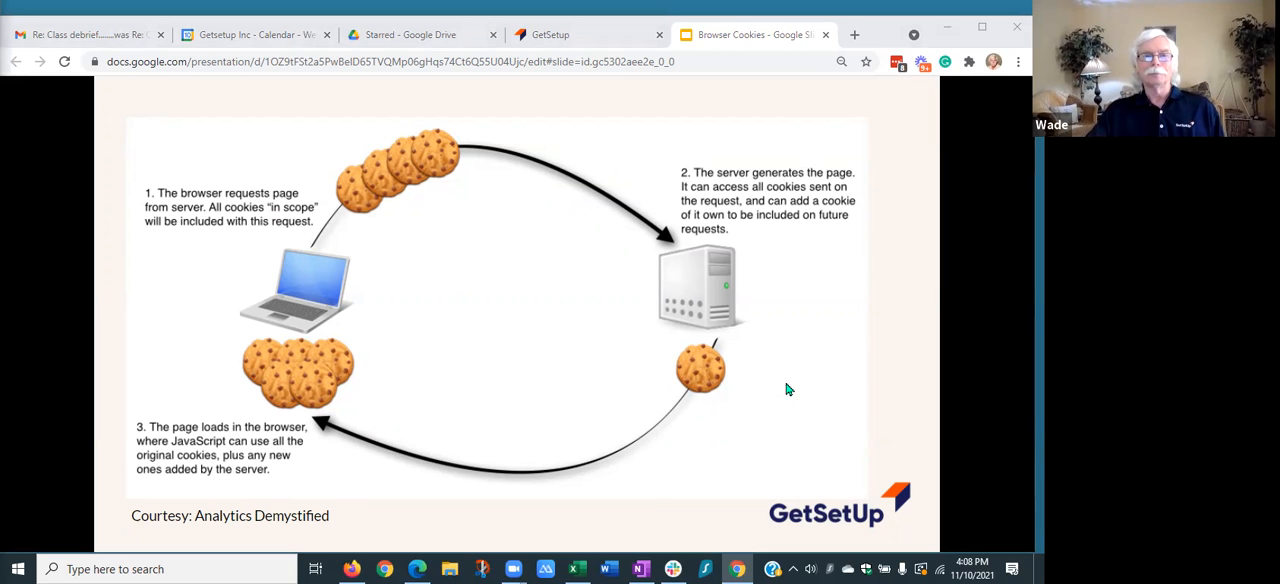
Advance the presentation to show the 'We use cookies' consent banners over the GDPR slide.
key("Right")
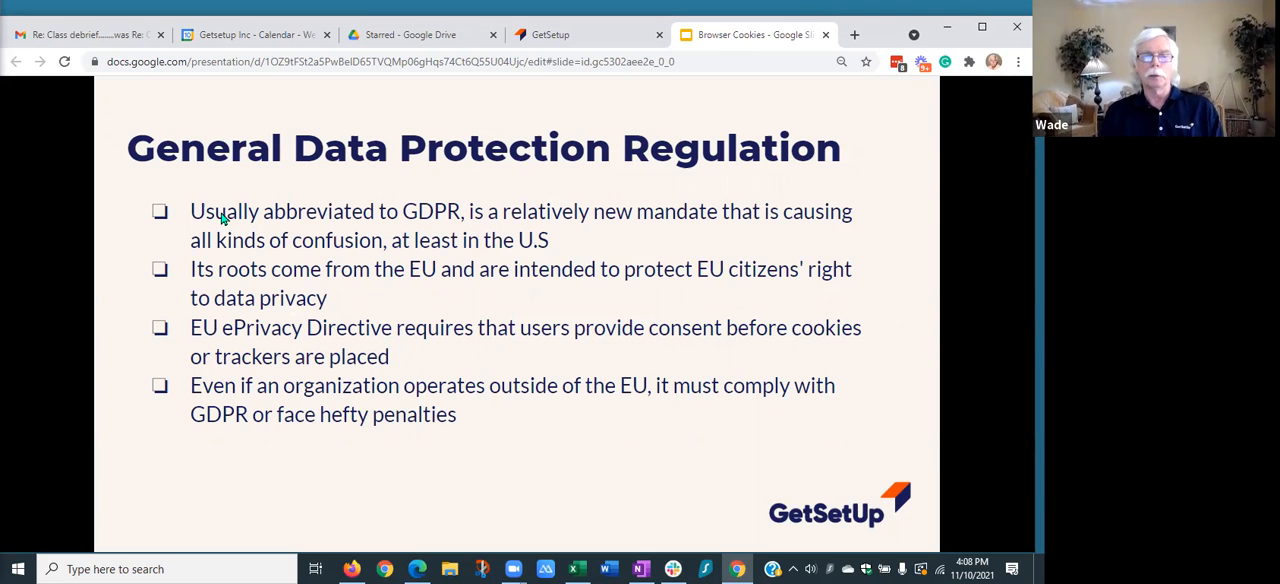
mouse_move(237, 167)
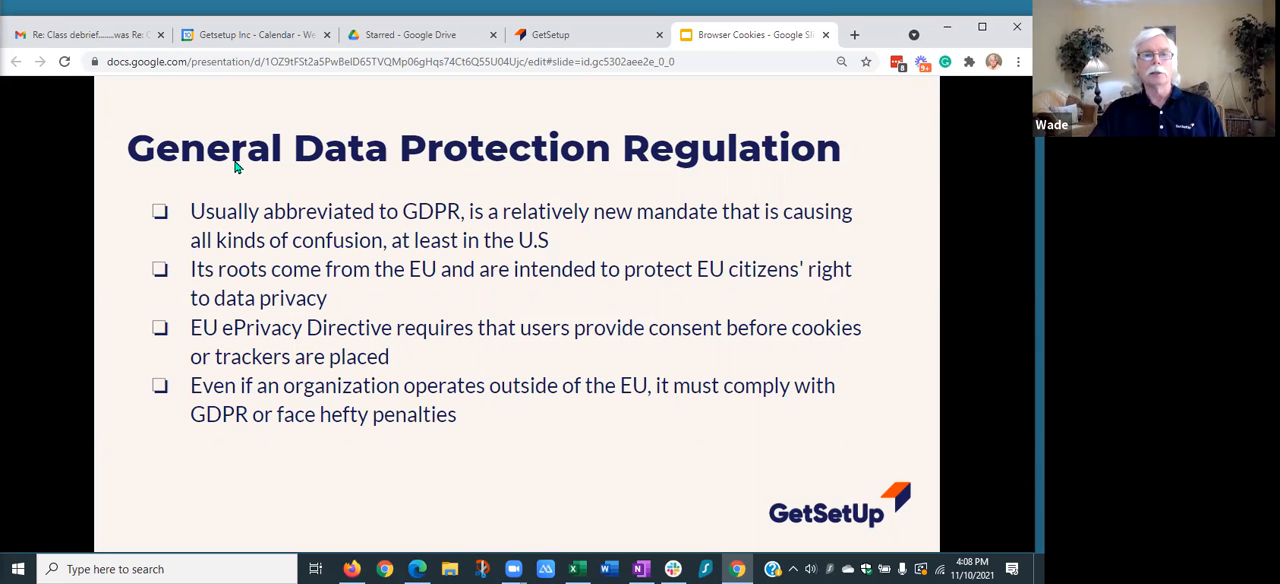
mouse_move(743, 178)
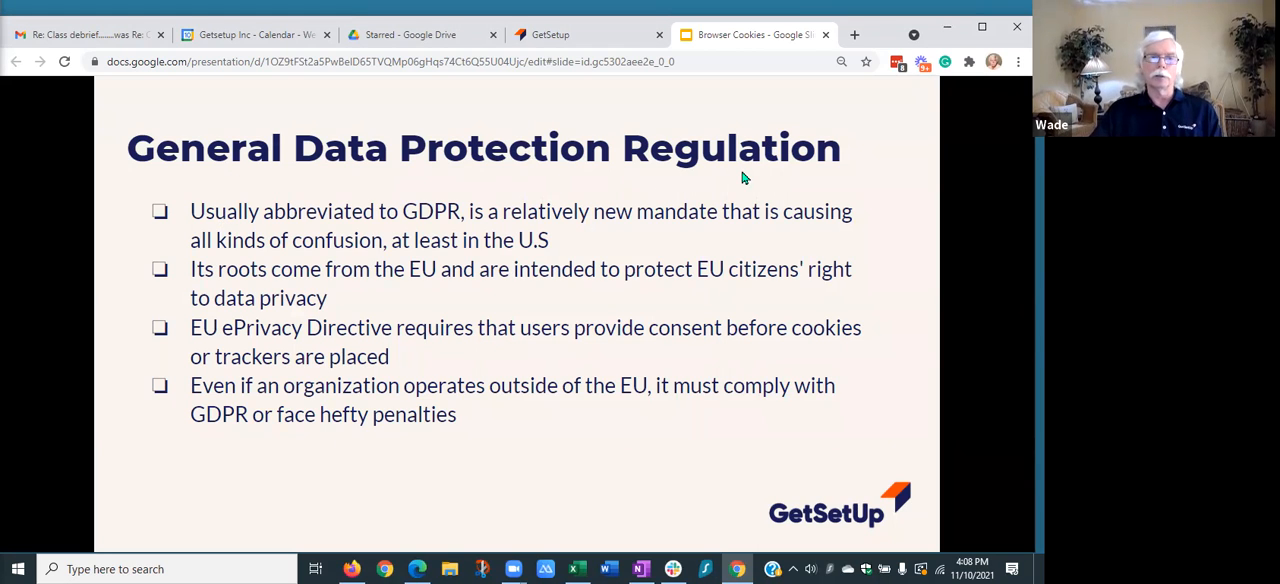
mouse_move(414, 222)
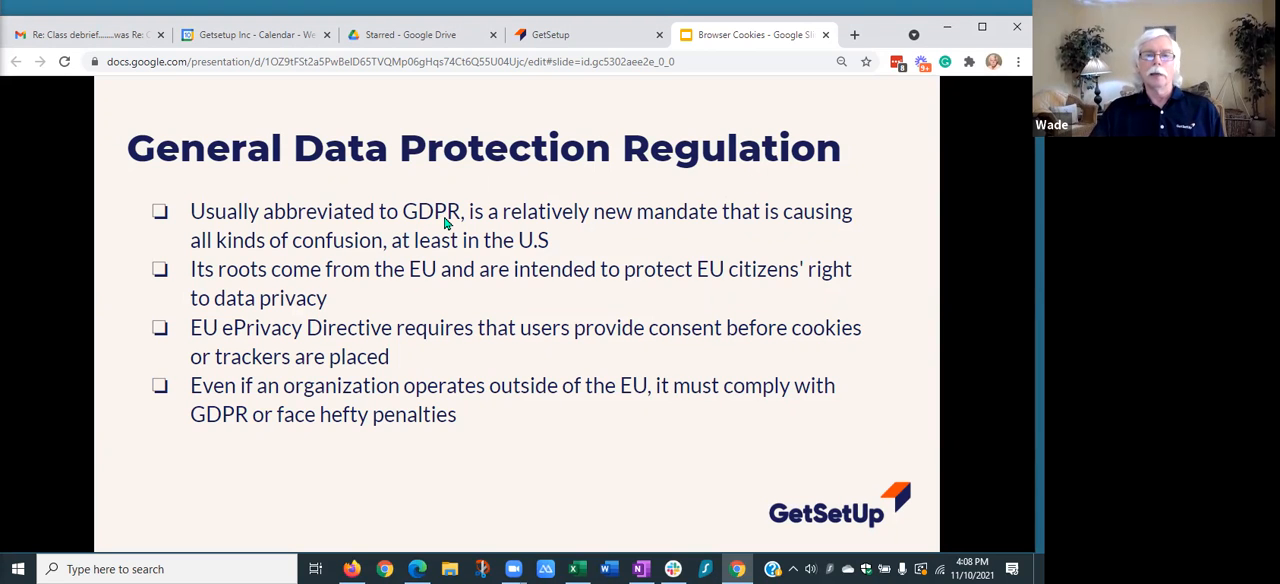
mouse_move(653, 234)
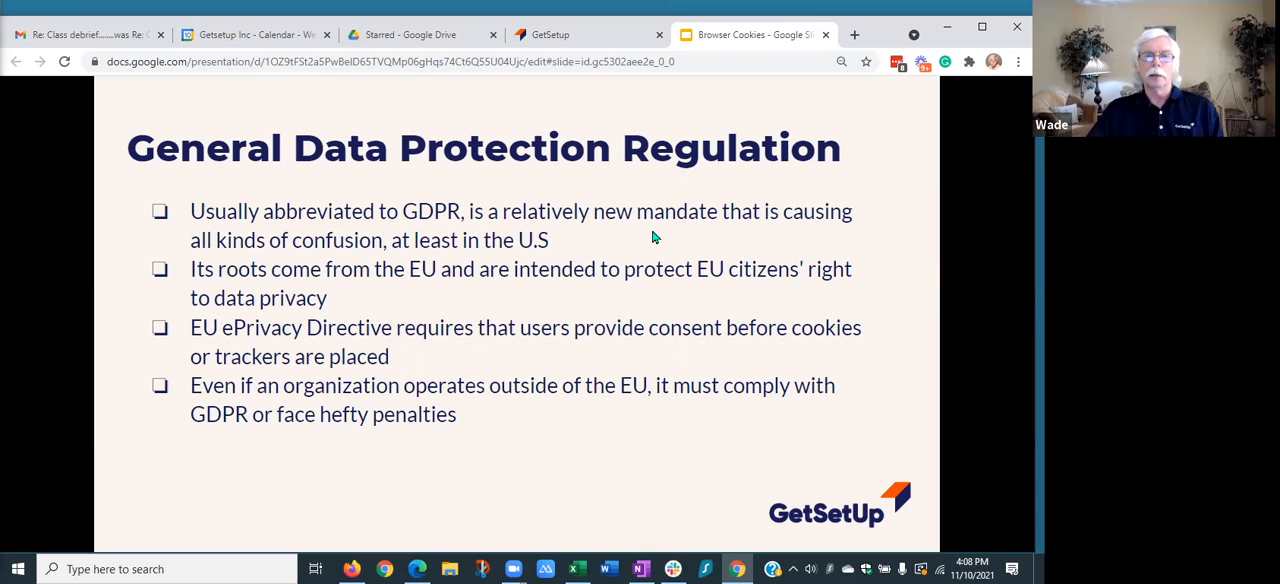
mouse_move(695, 286)
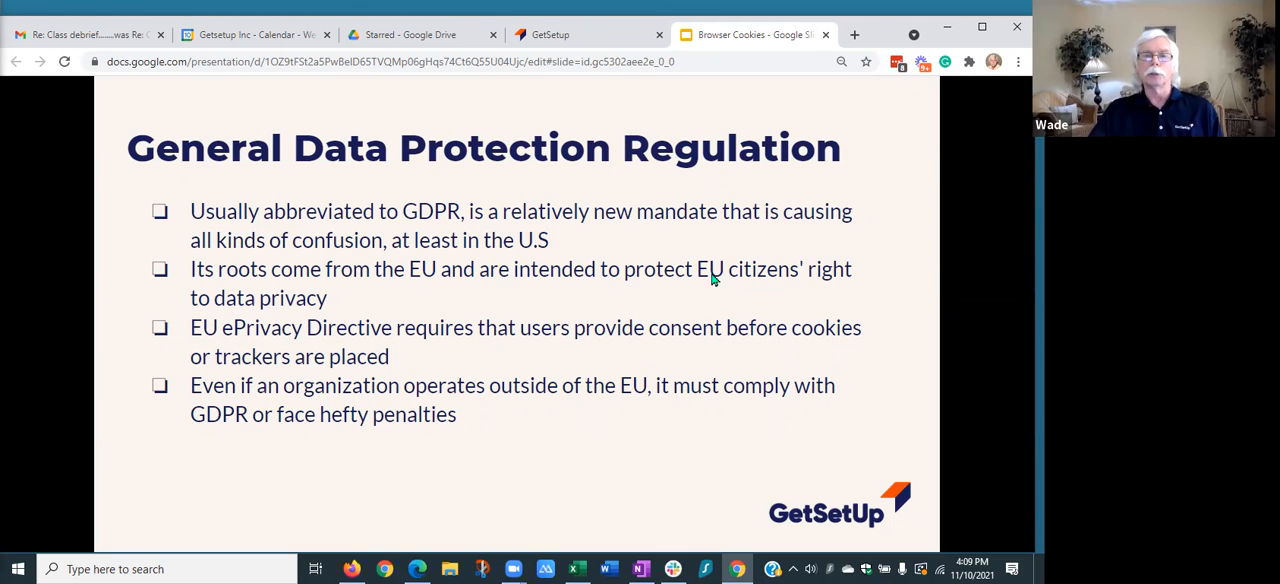
mouse_move(378, 296)
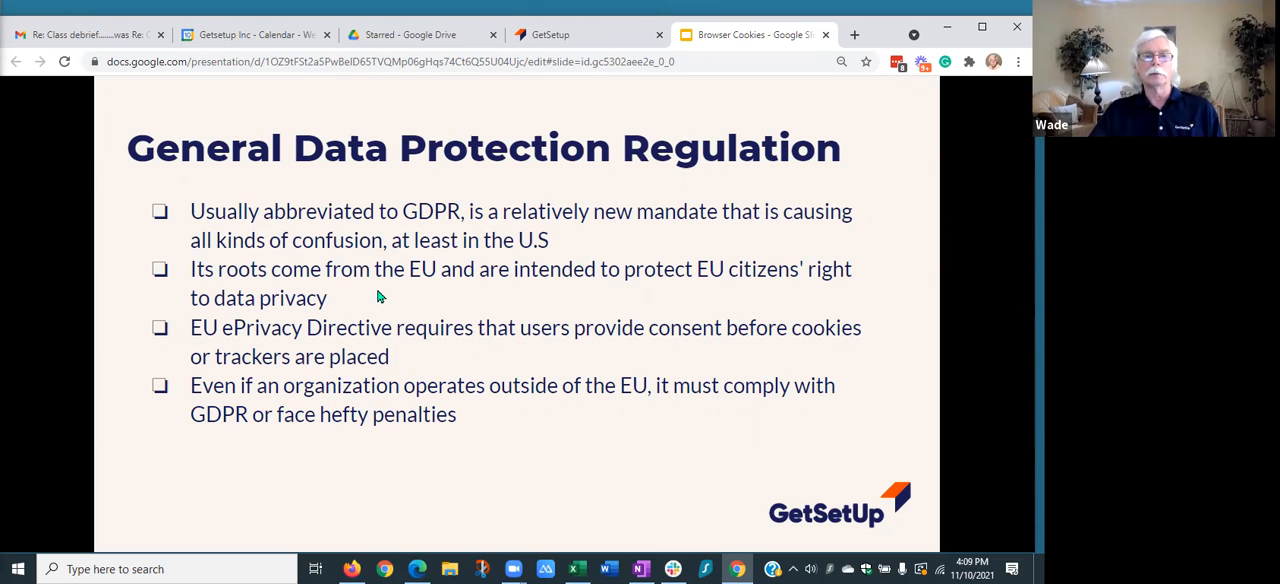
mouse_move(453, 363)
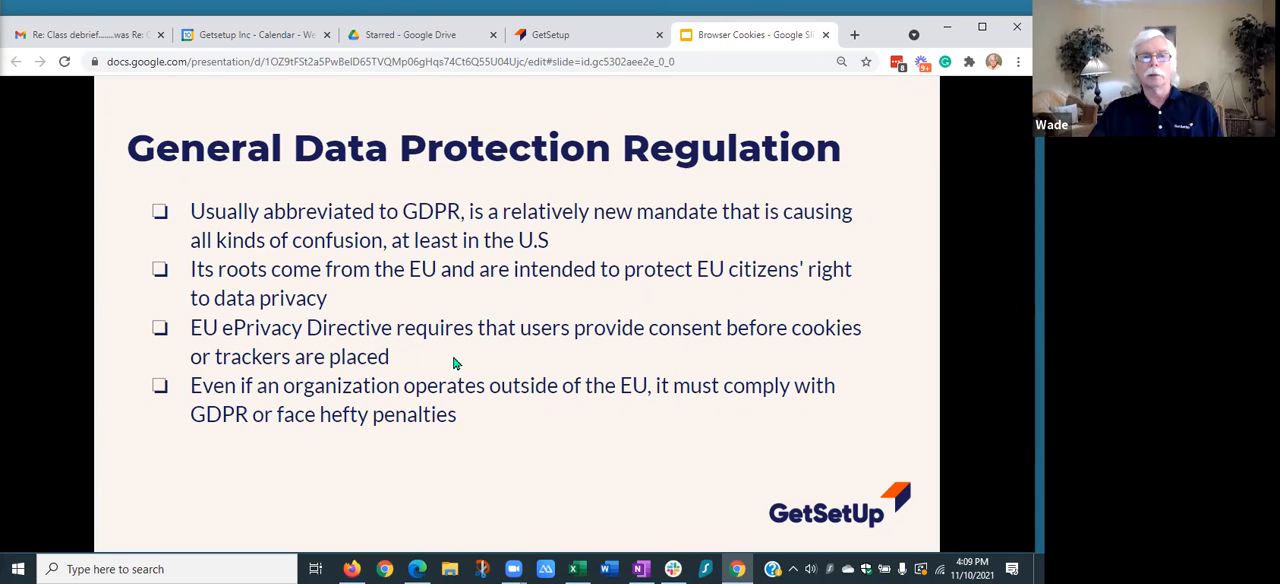
mouse_move(560, 349)
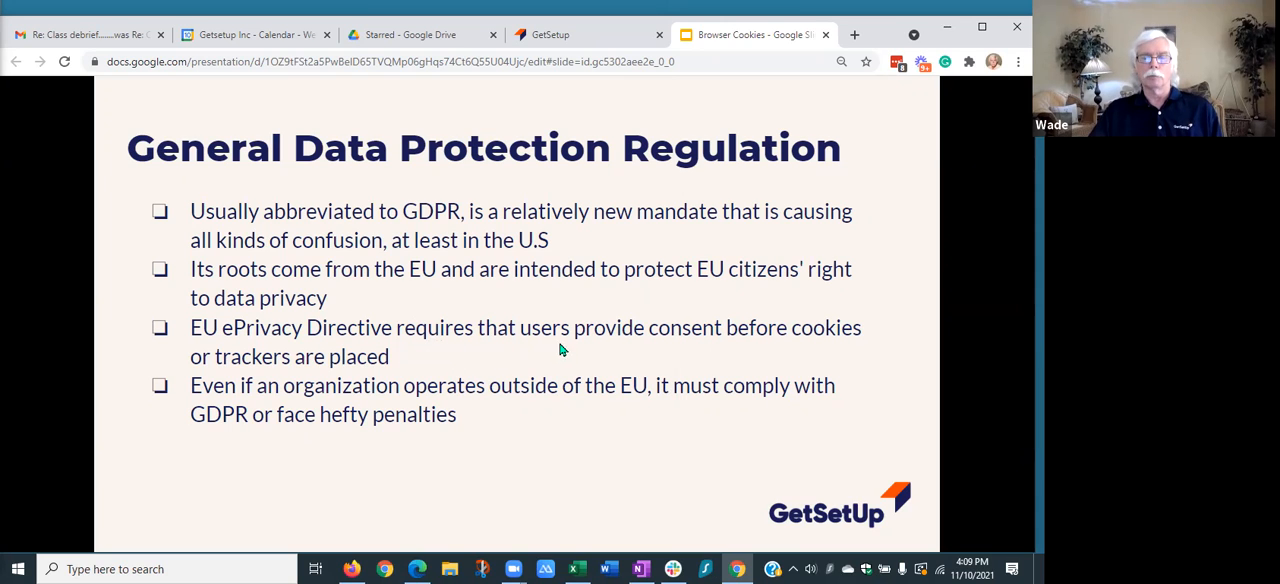
mouse_move(690, 340)
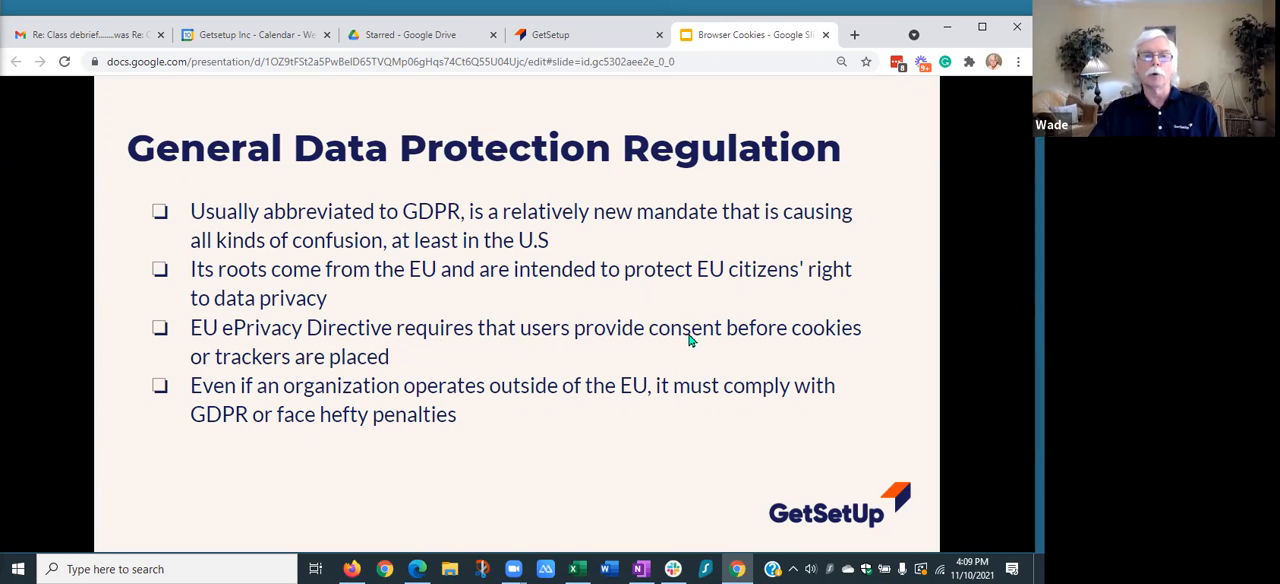
mouse_move(520, 343)
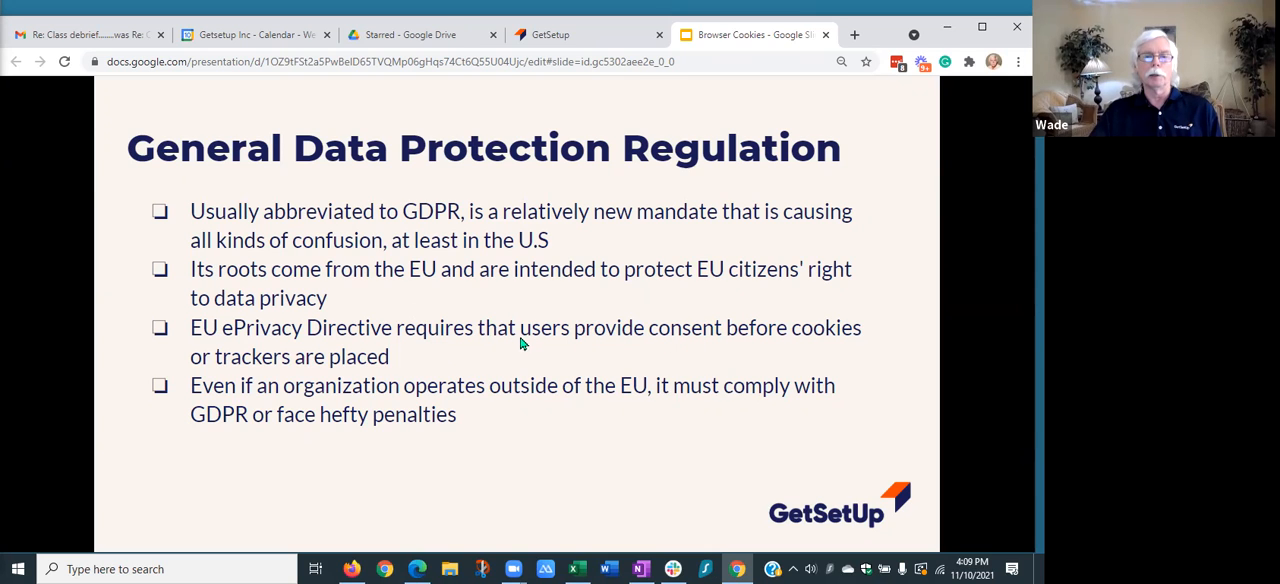
mouse_move(518, 335)
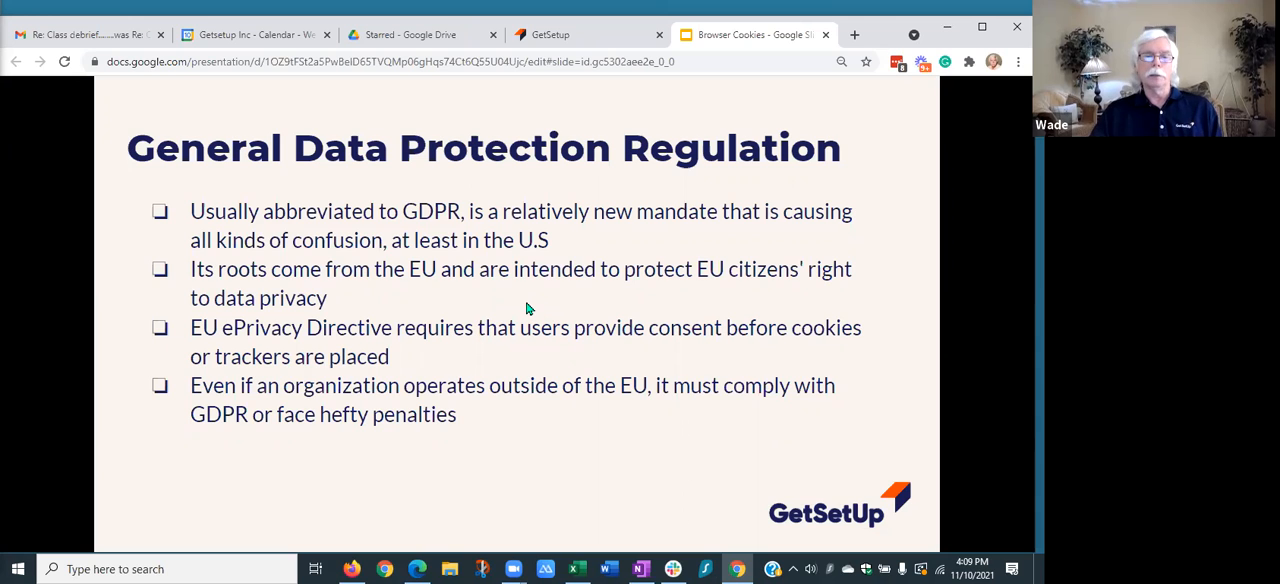
mouse_move(560, 408)
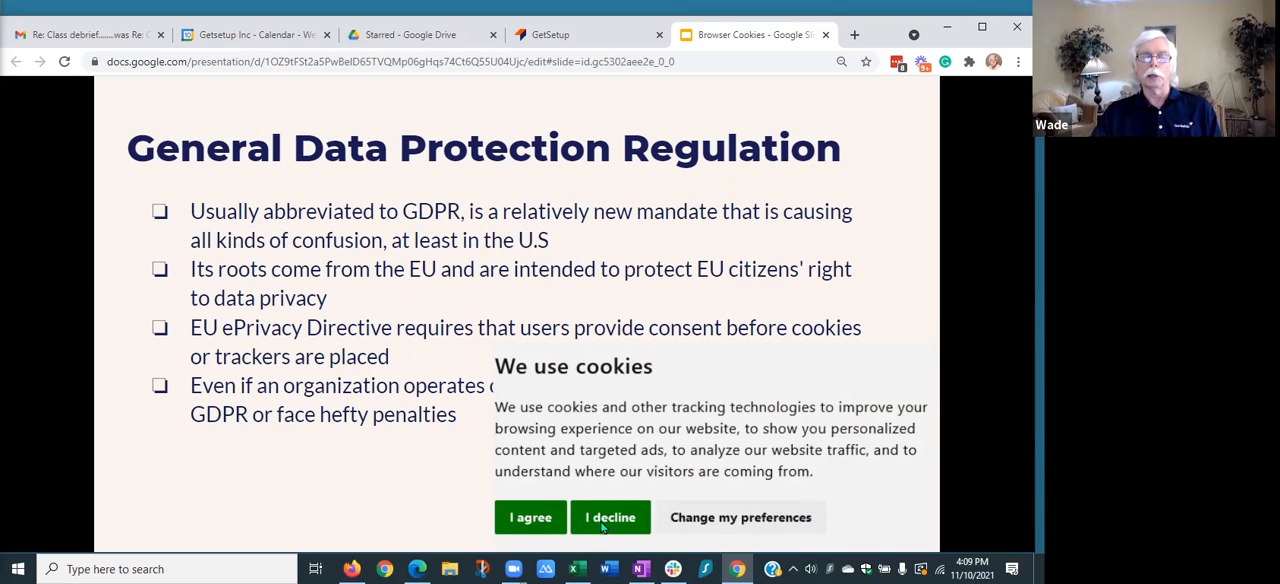
mouse_move(596, 517)
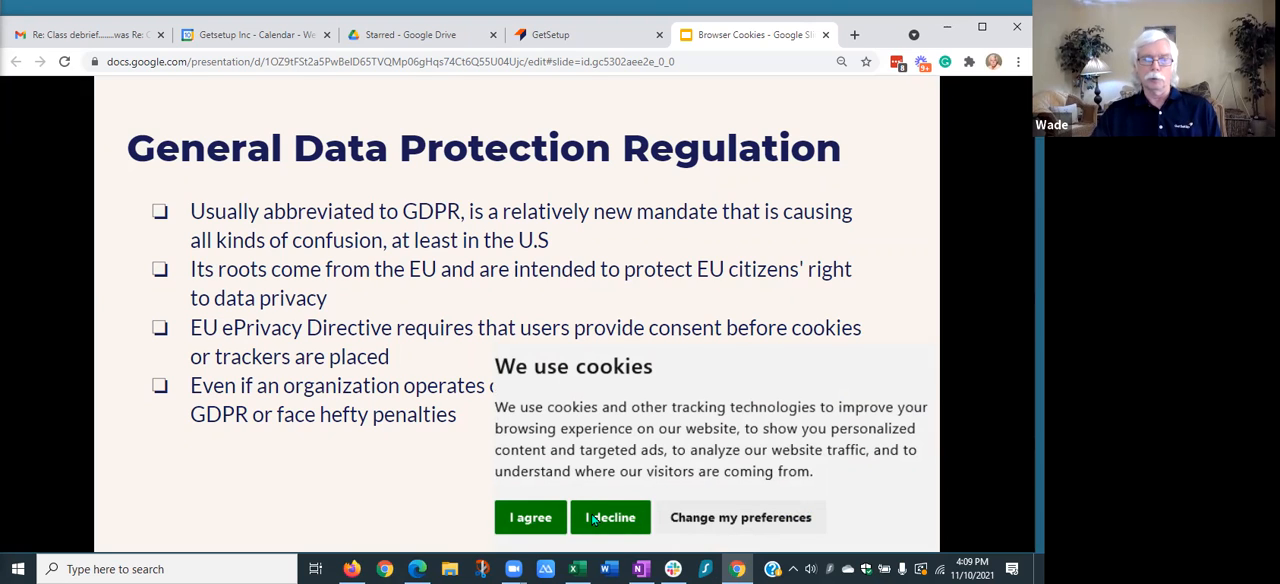
mouse_move(705, 530)
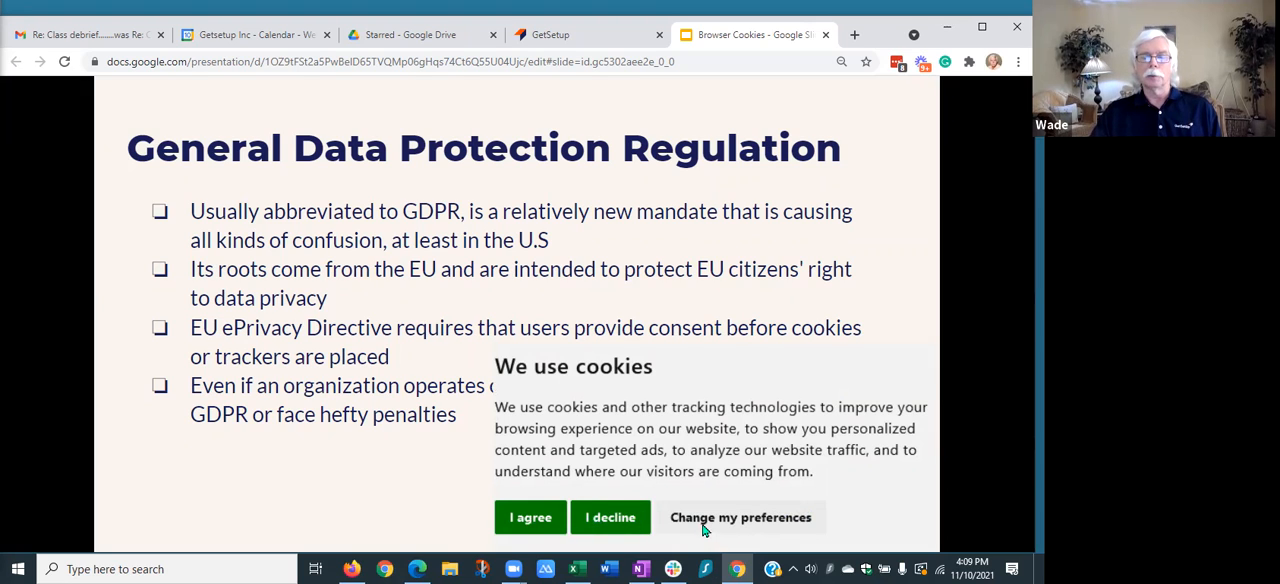
mouse_move(757, 527)
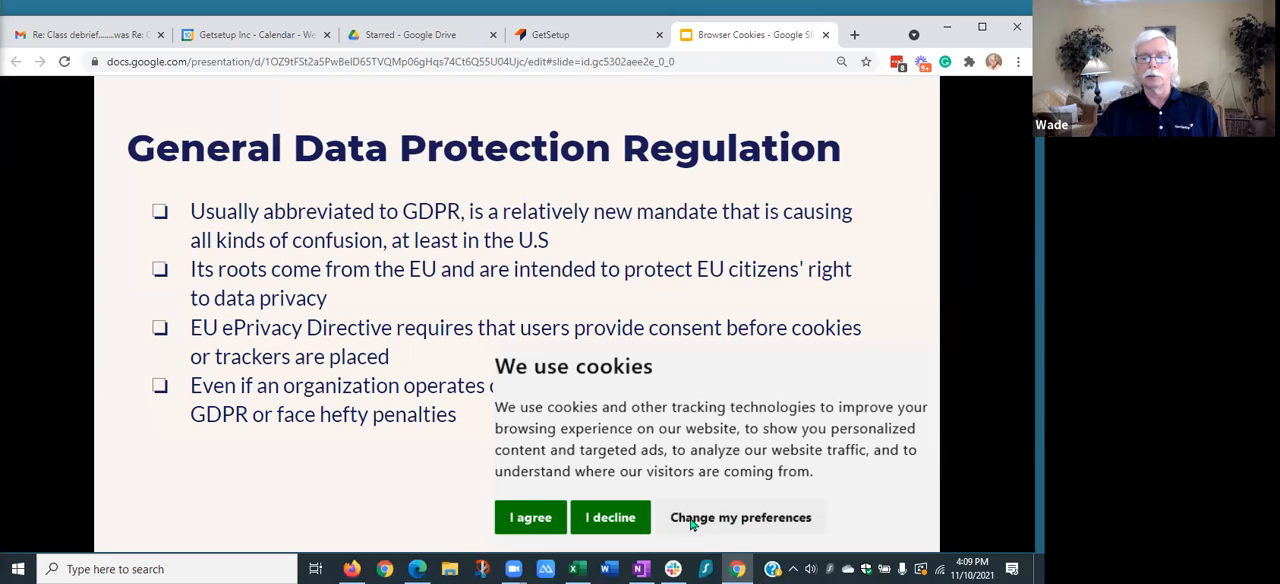
mouse_move(365, 470)
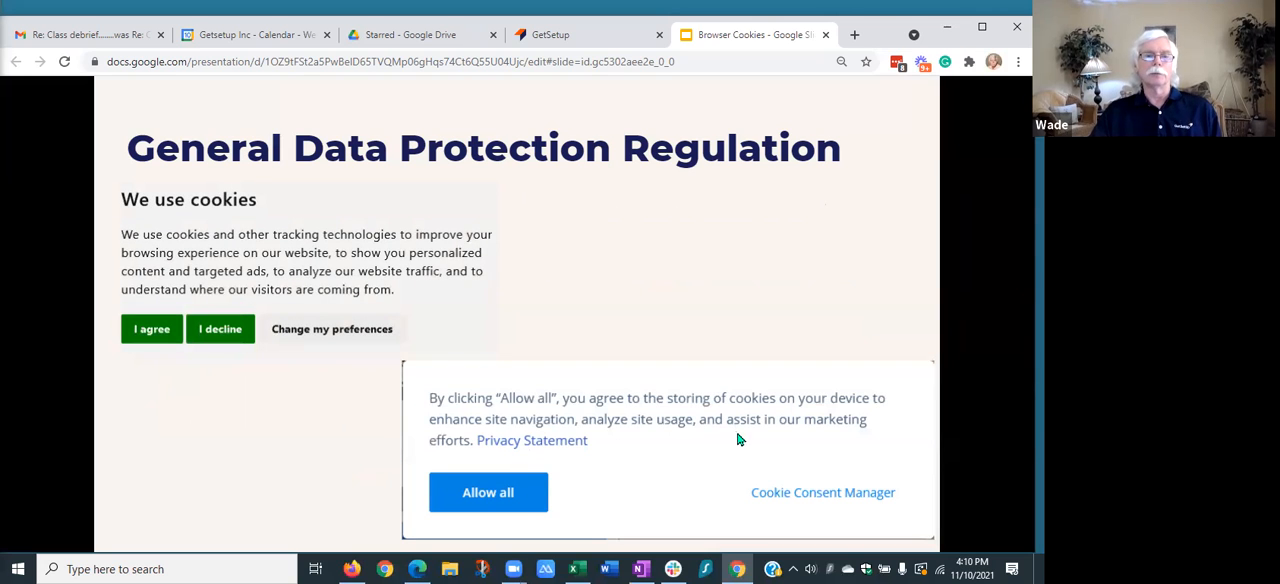
mouse_move(590, 415)
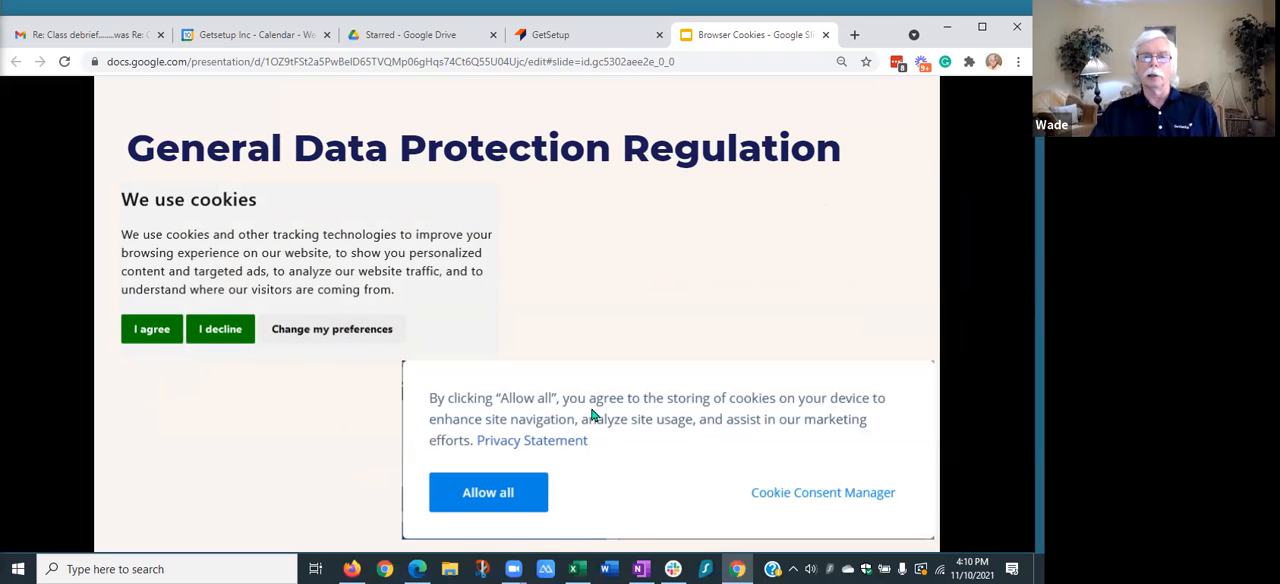
mouse_move(855, 410)
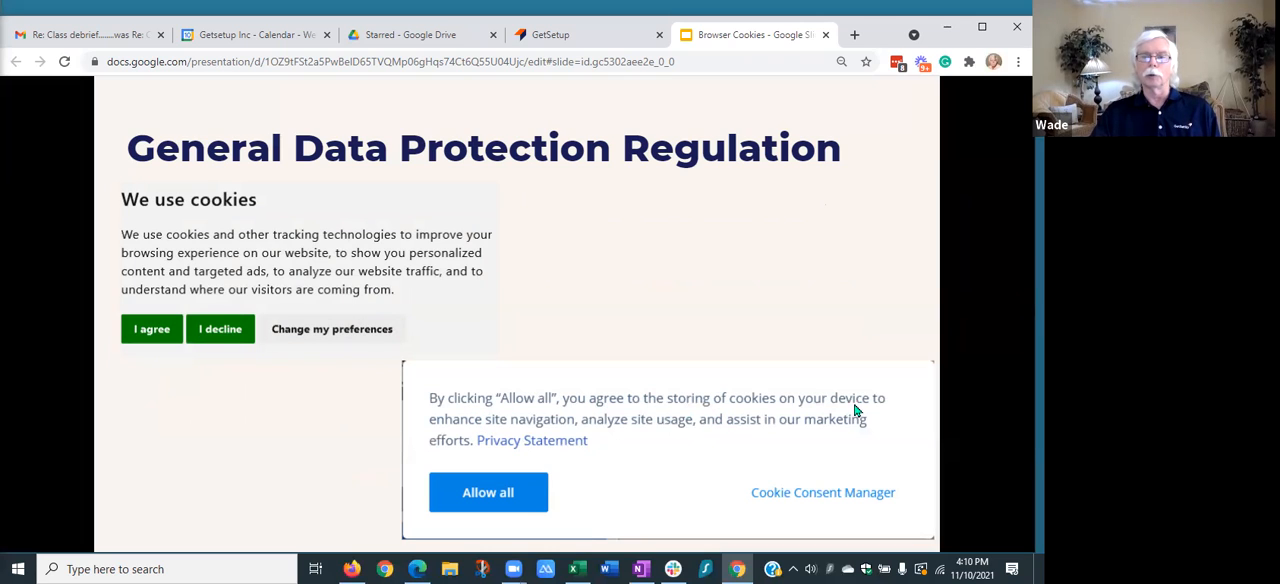
mouse_move(604, 438)
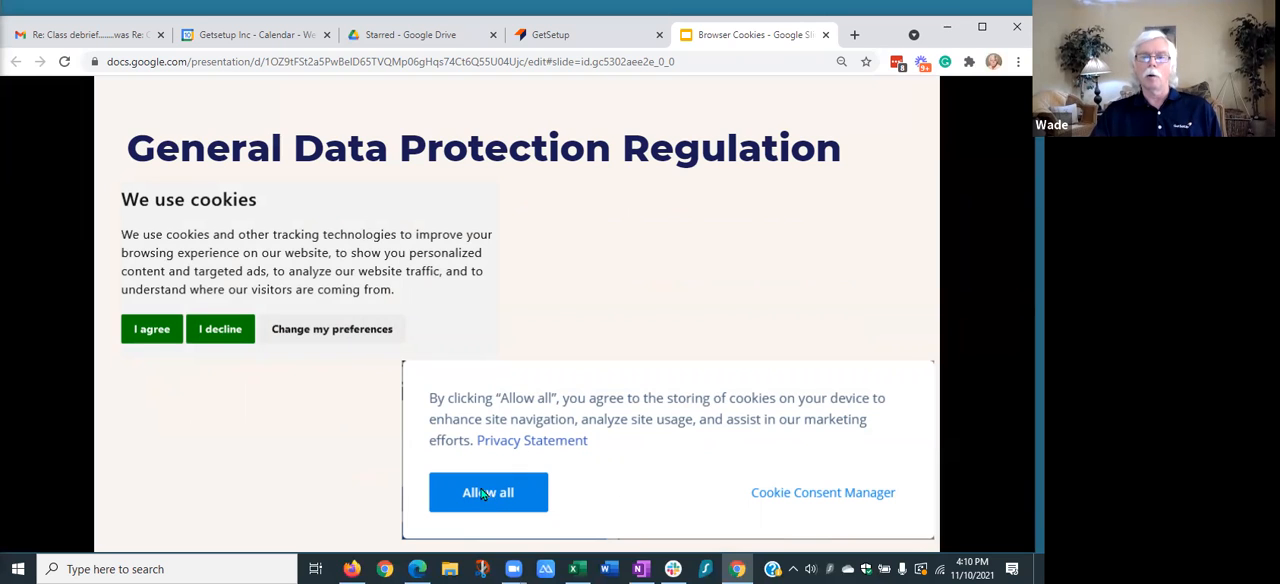
mouse_move(811, 505)
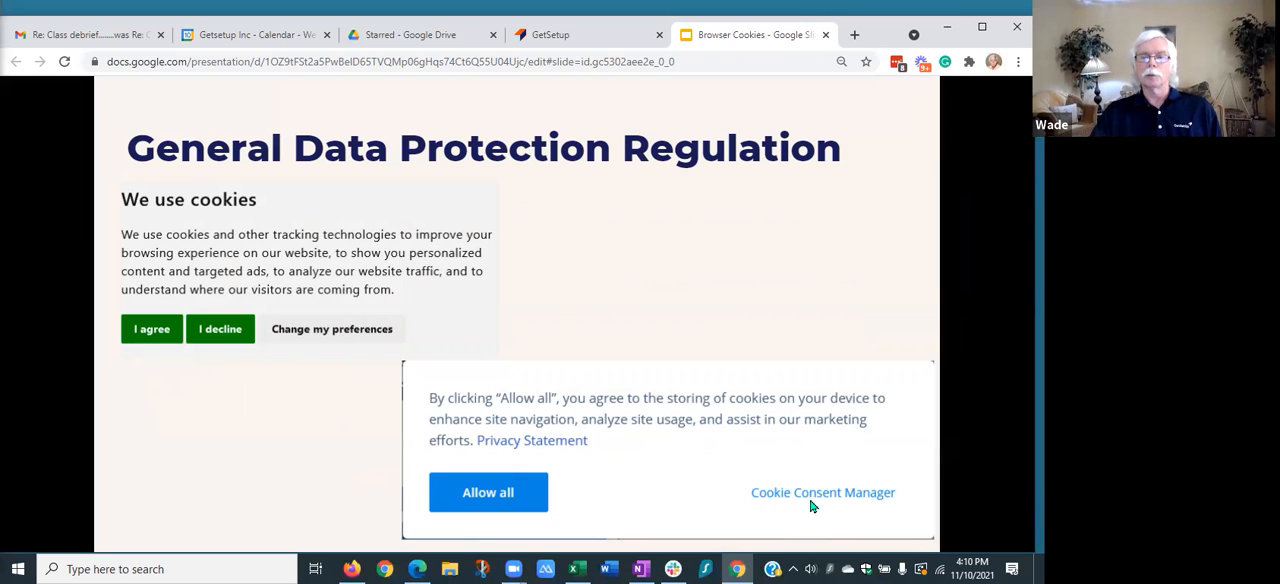
mouse_move(752, 500)
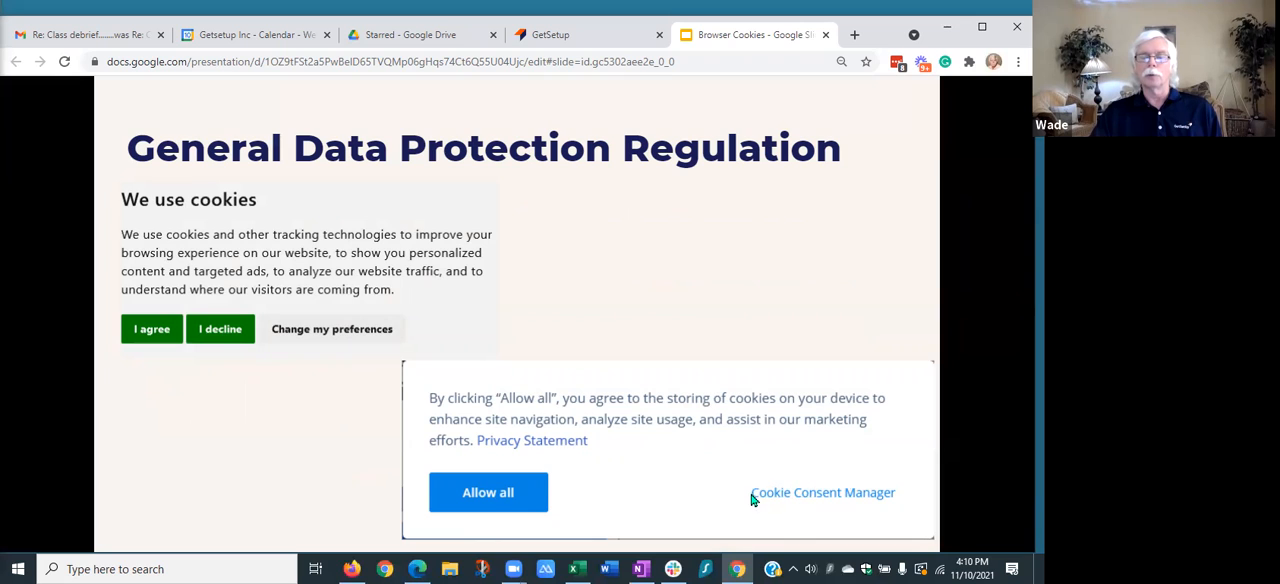
mouse_move(799, 499)
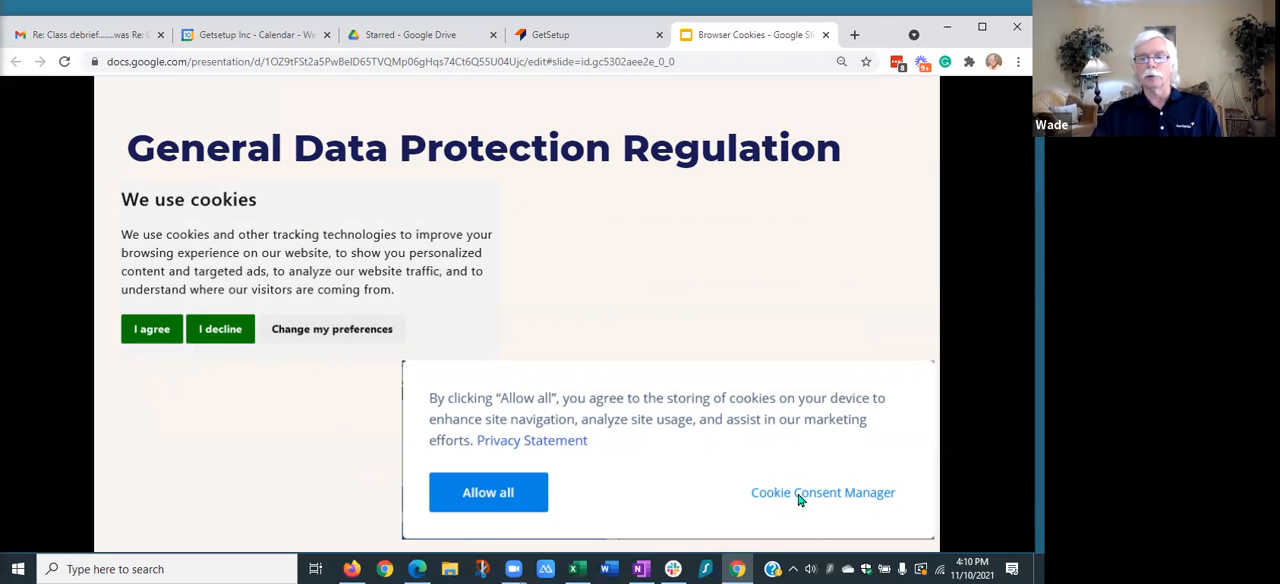
mouse_move(488, 492)
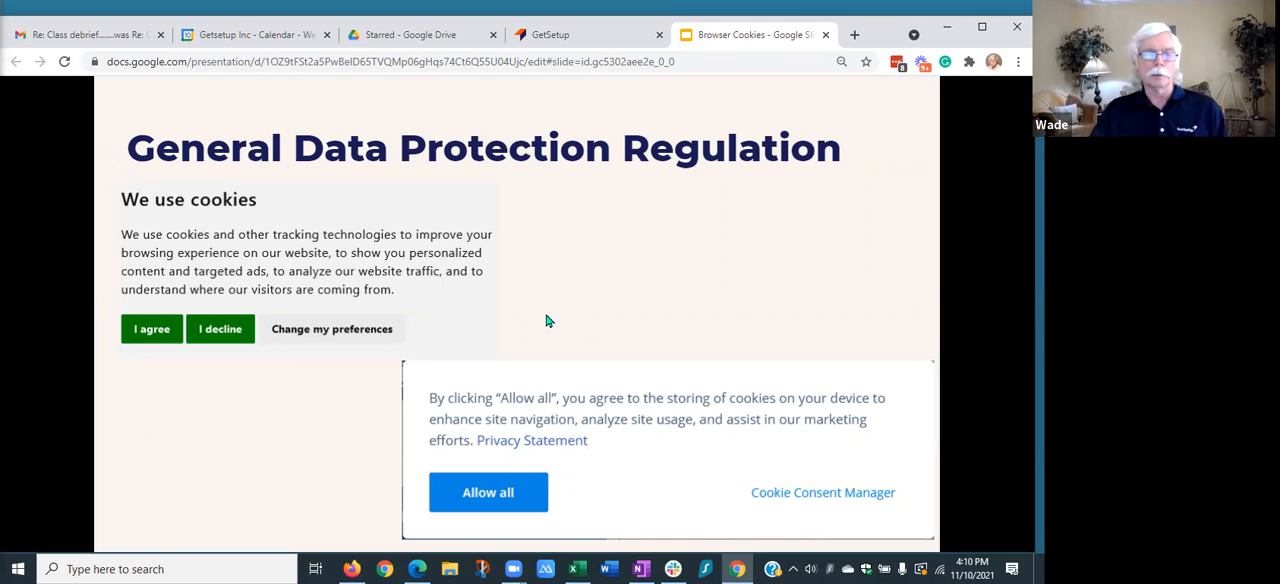
mouse_move(155, 225)
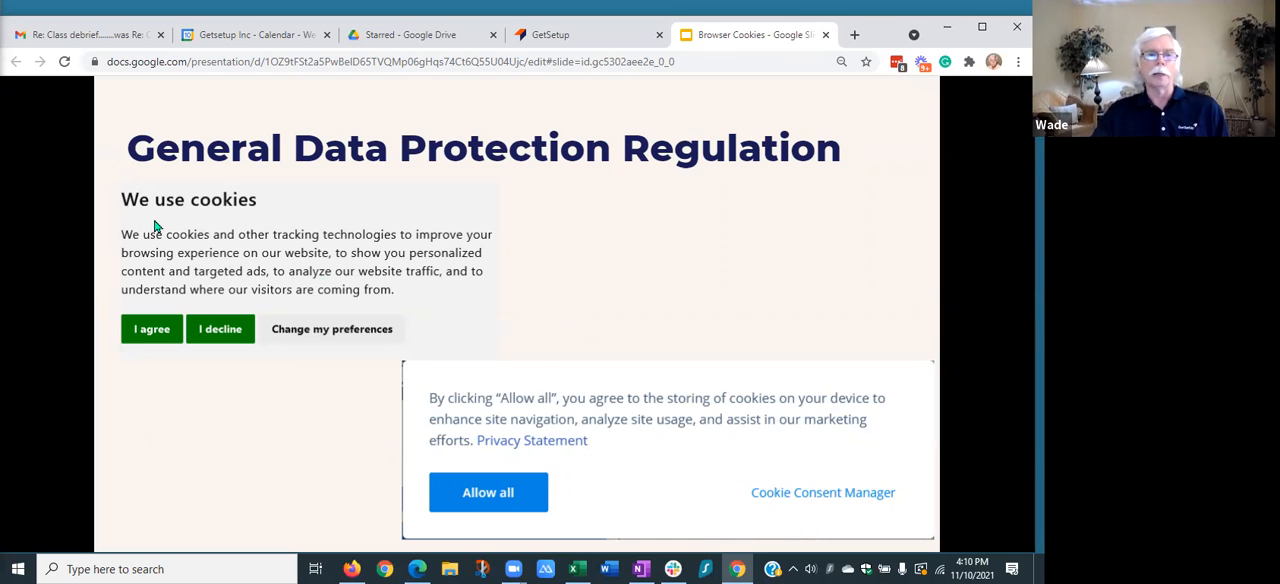
mouse_move(280, 265)
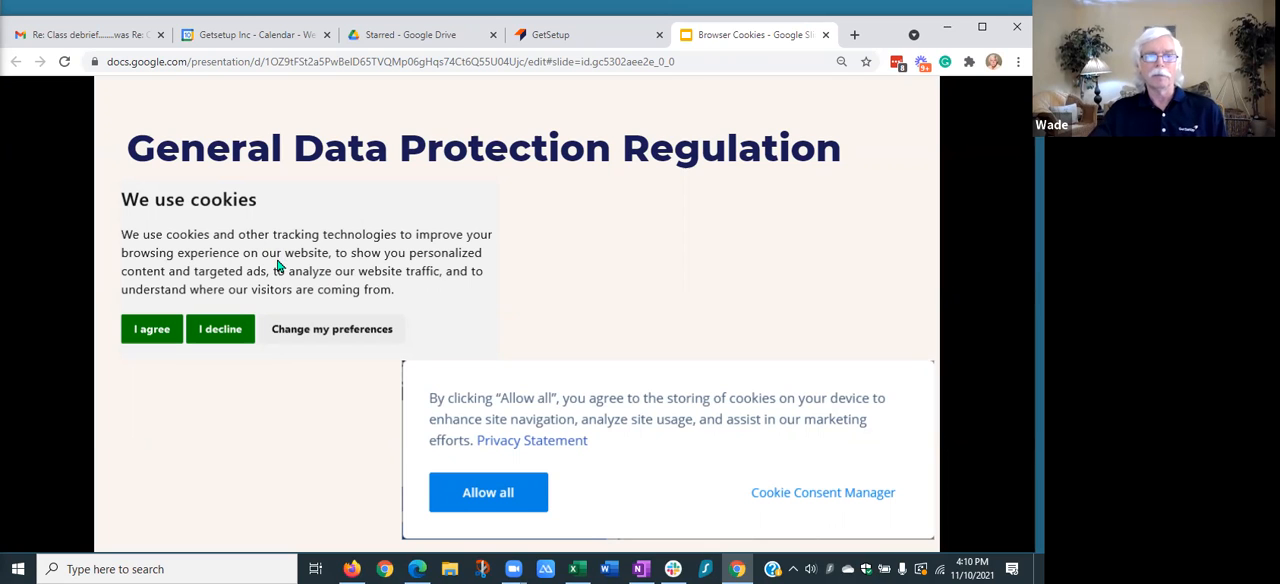
mouse_move(558, 278)
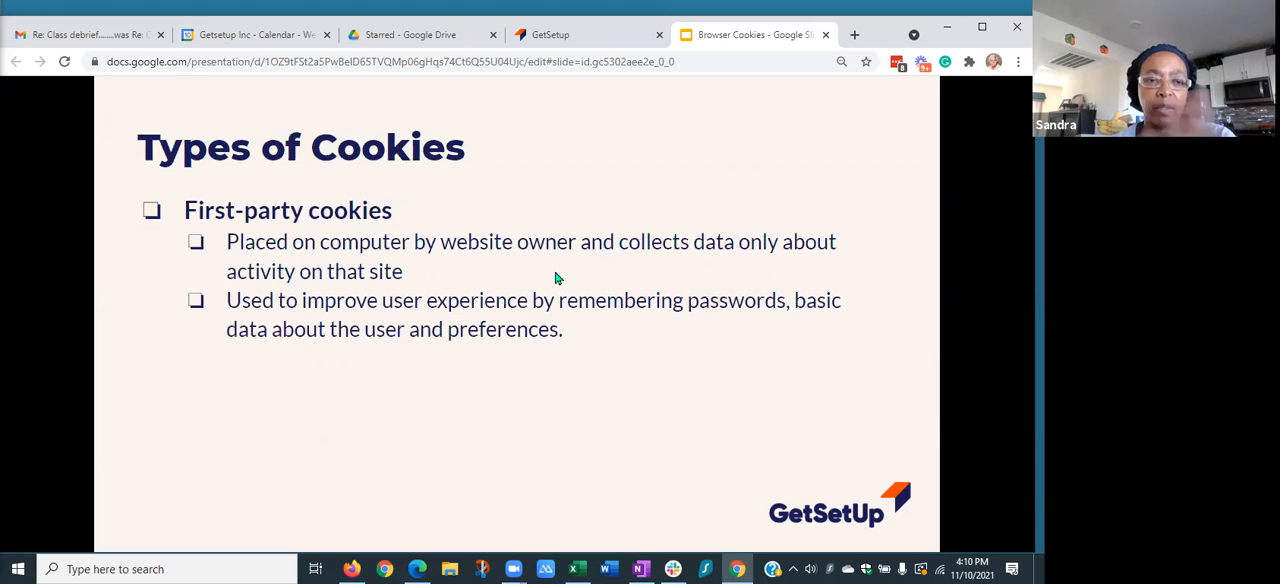
key("Right")
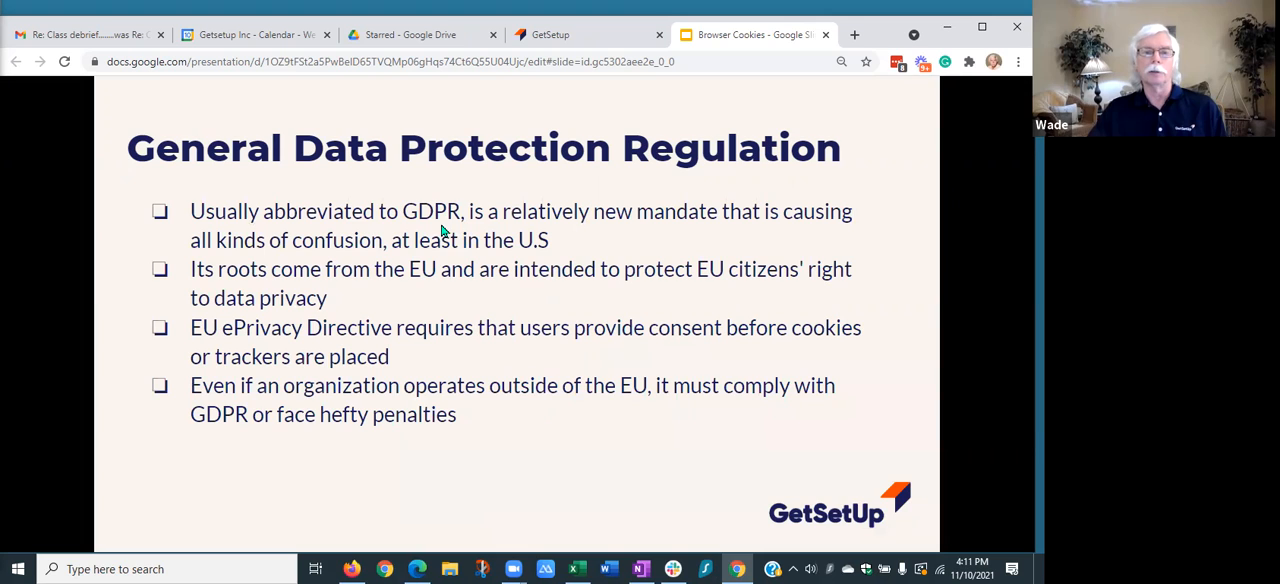
mouse_move(505, 427)
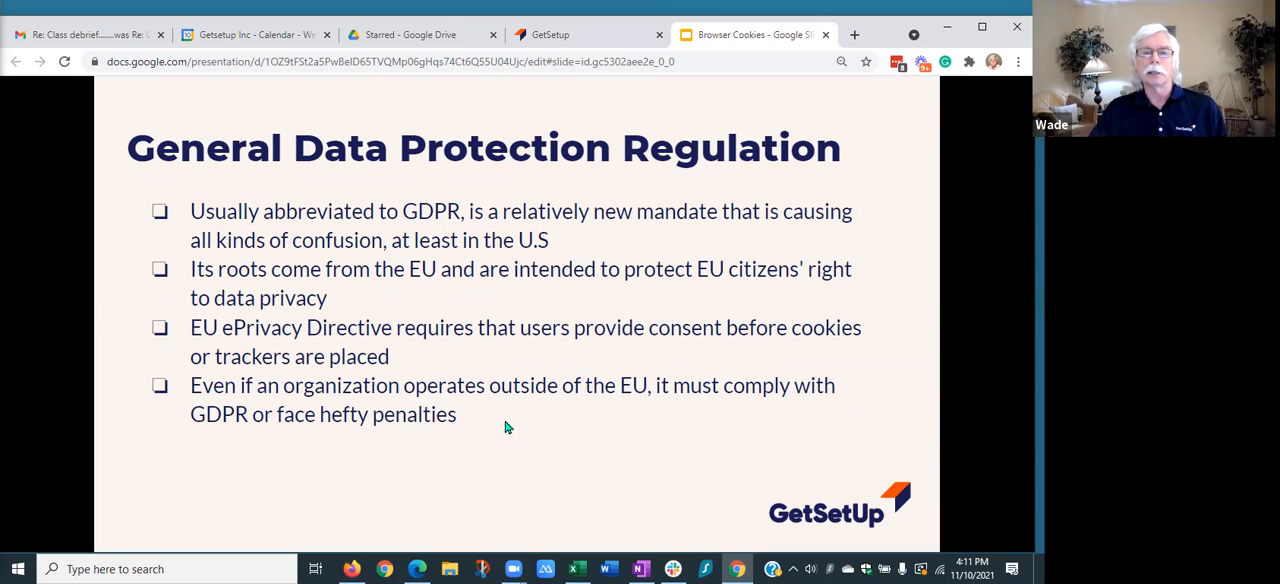
mouse_move(568, 350)
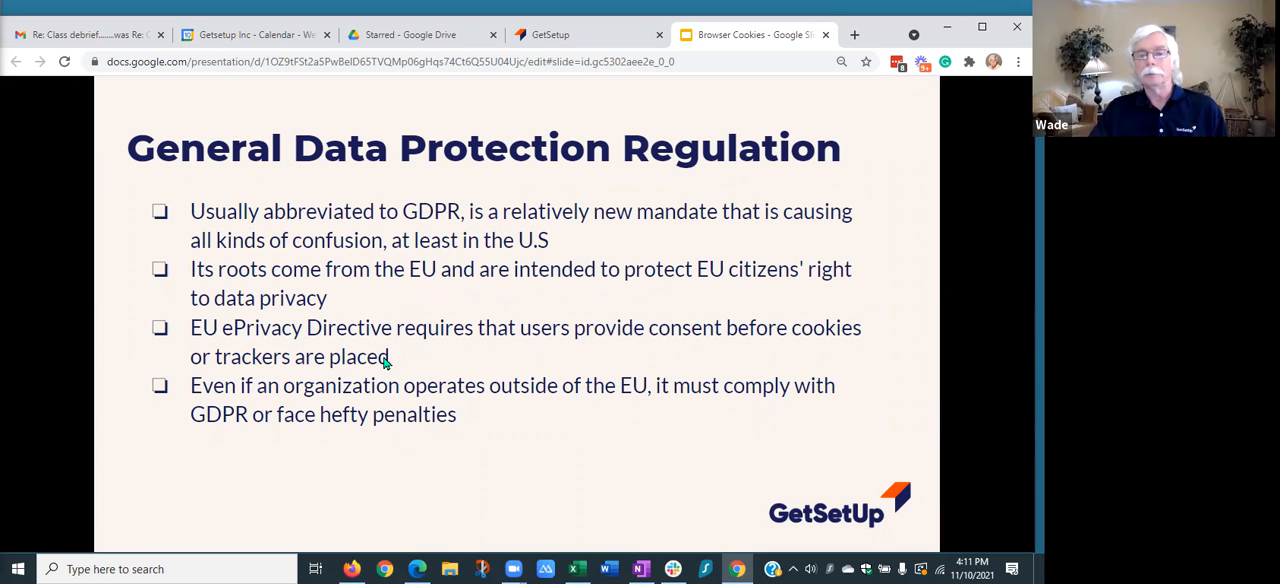
mouse_move(420, 352)
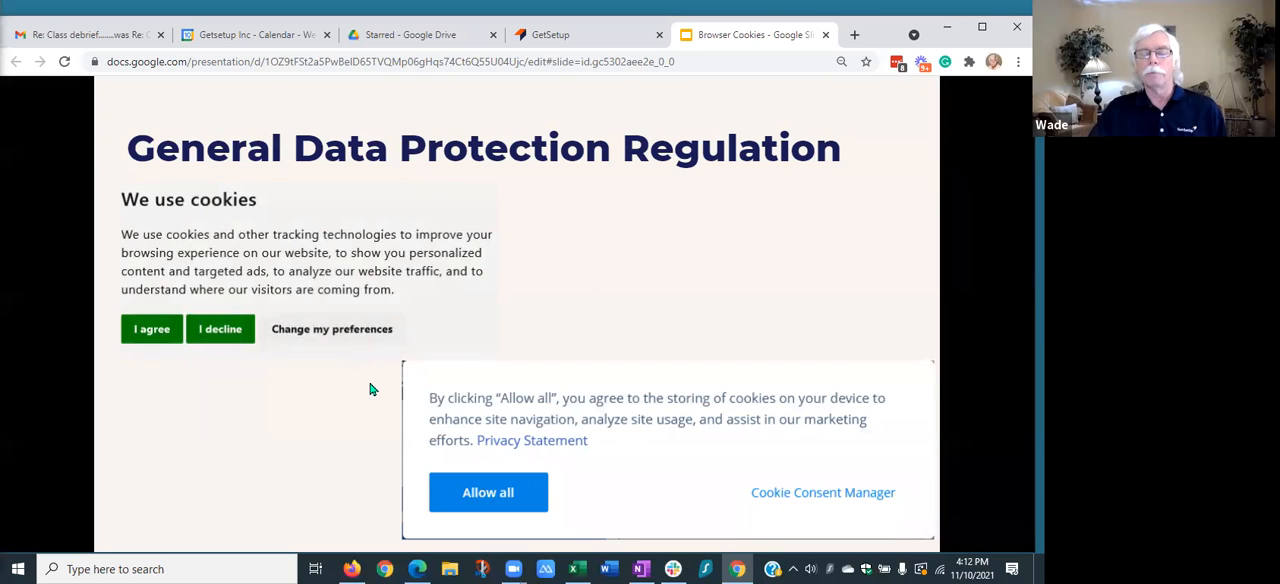
mouse_move(362, 378)
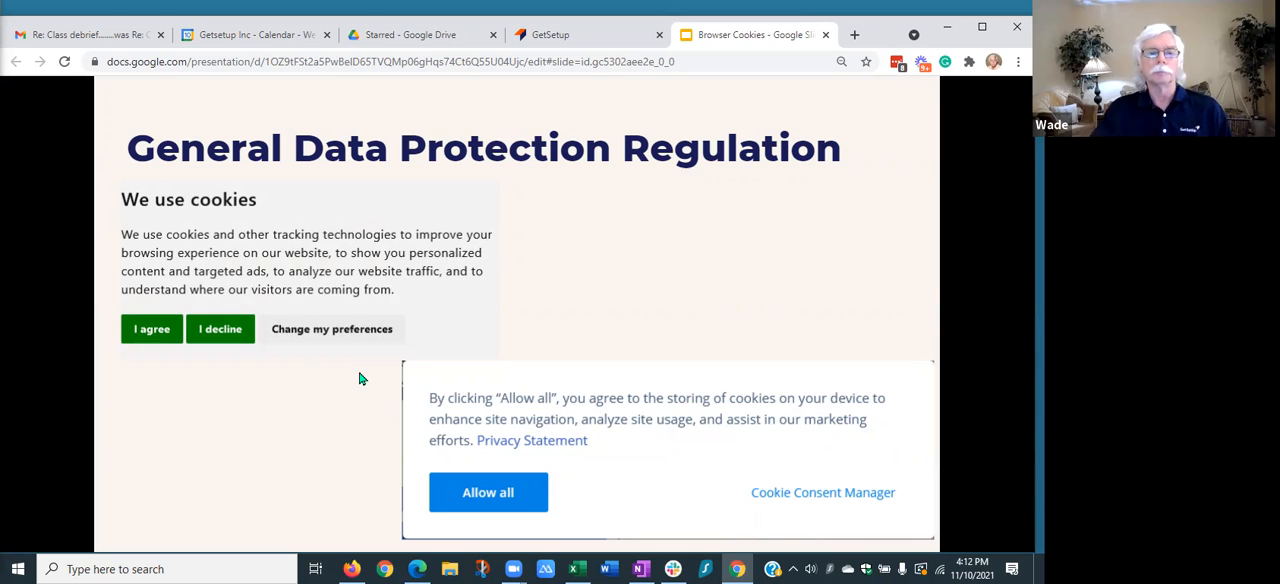
mouse_move(378, 360)
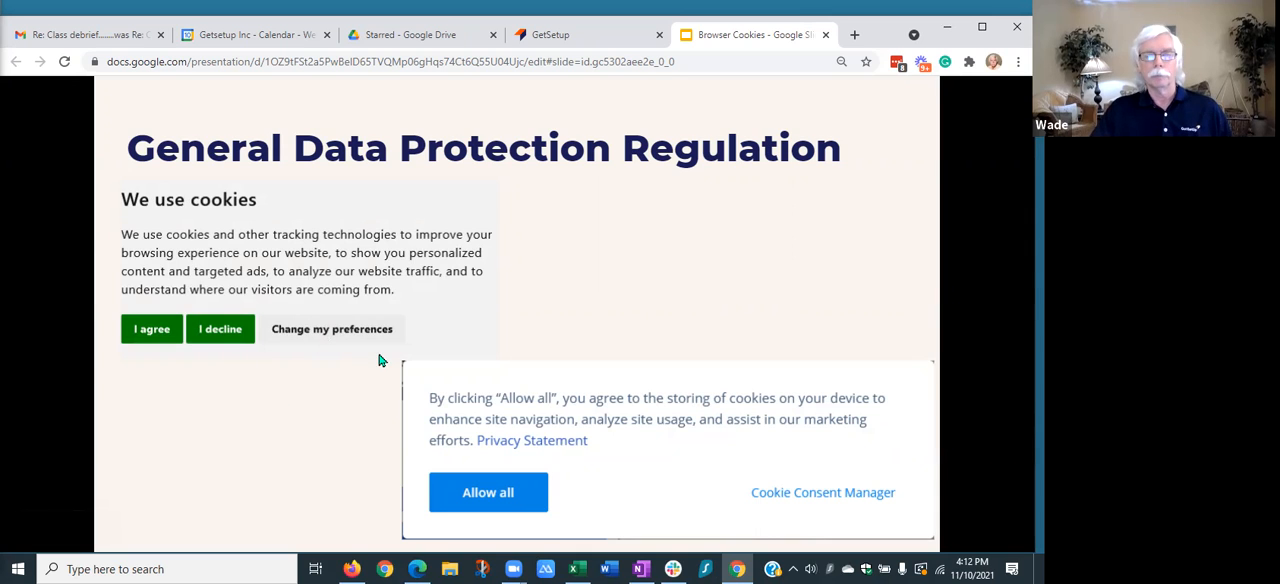
mouse_move(344, 364)
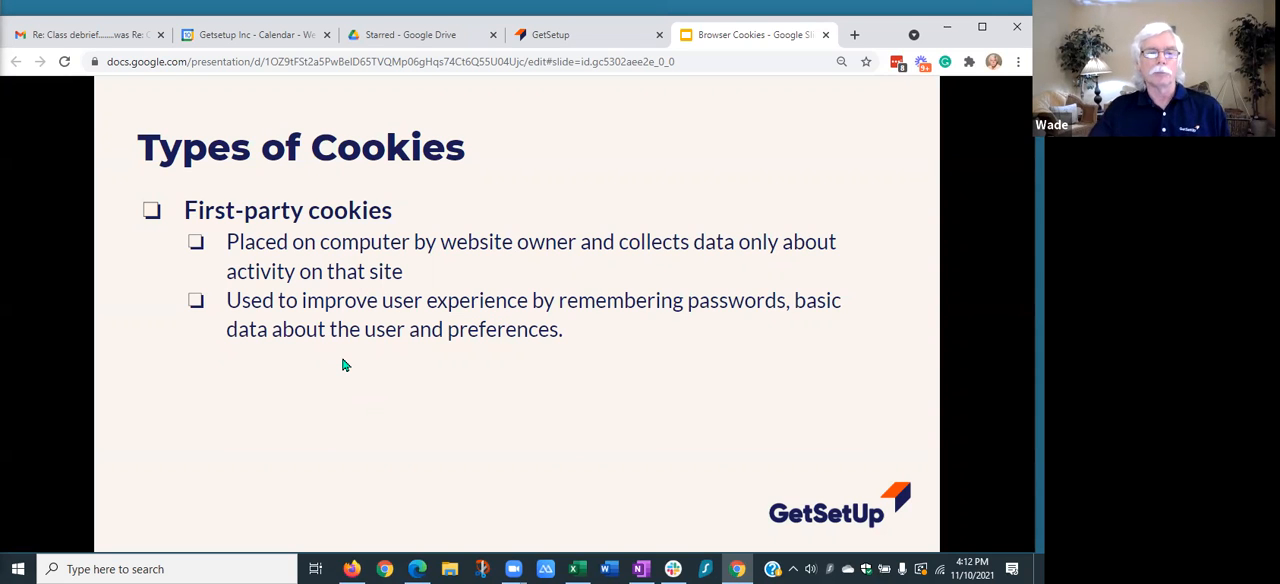
mouse_move(375, 380)
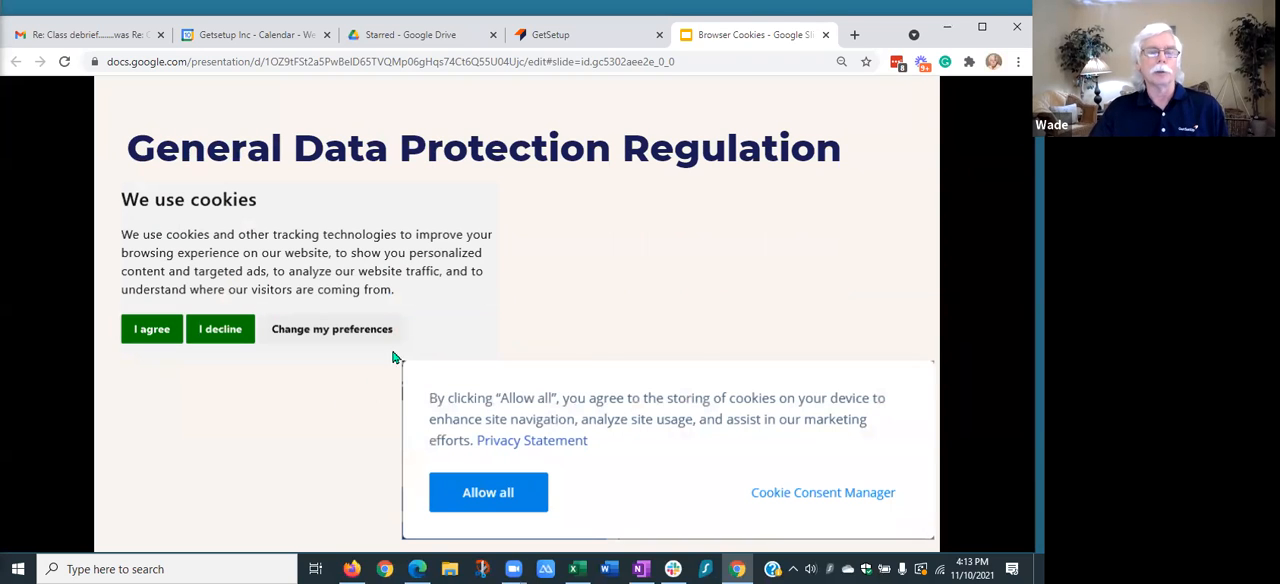
mouse_move(630, 348)
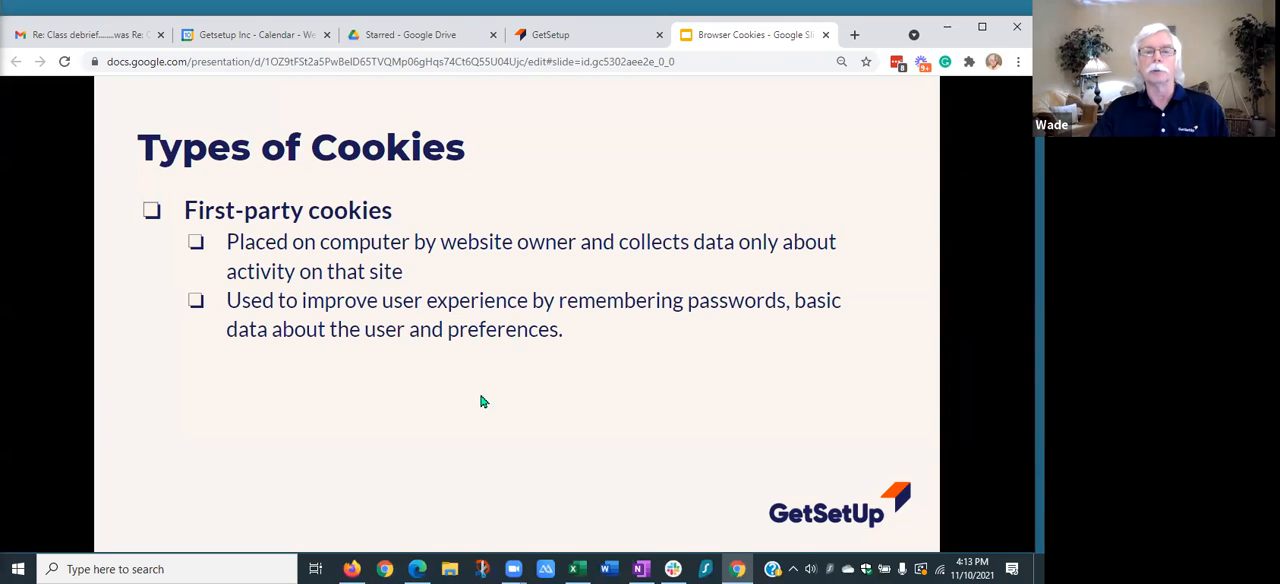
mouse_move(395, 382)
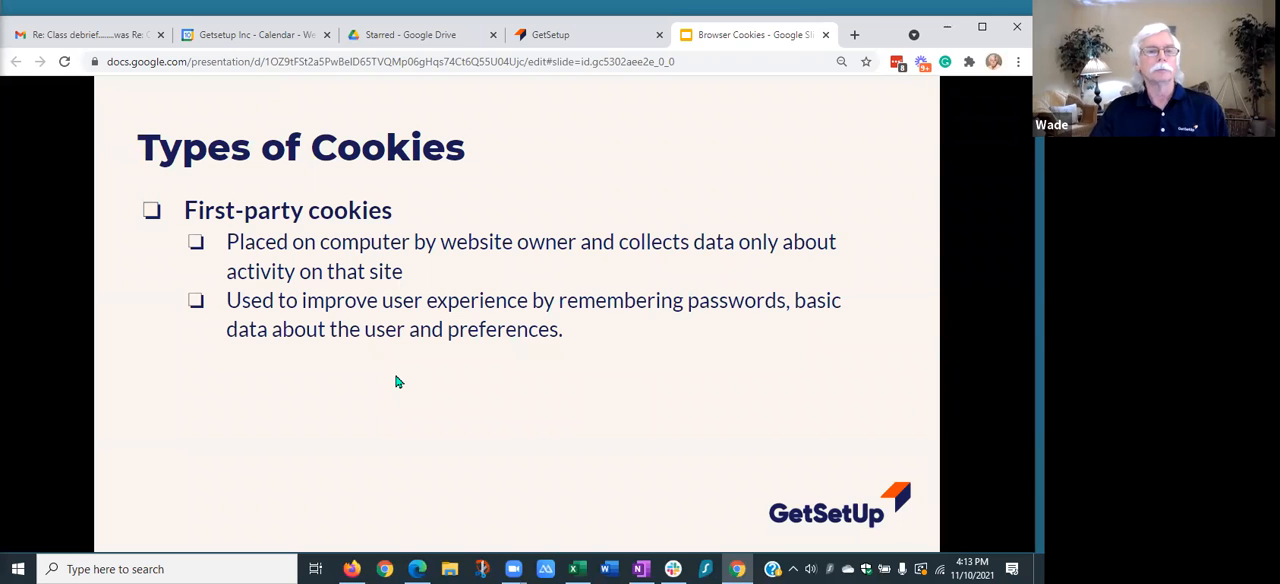
mouse_move(352, 371)
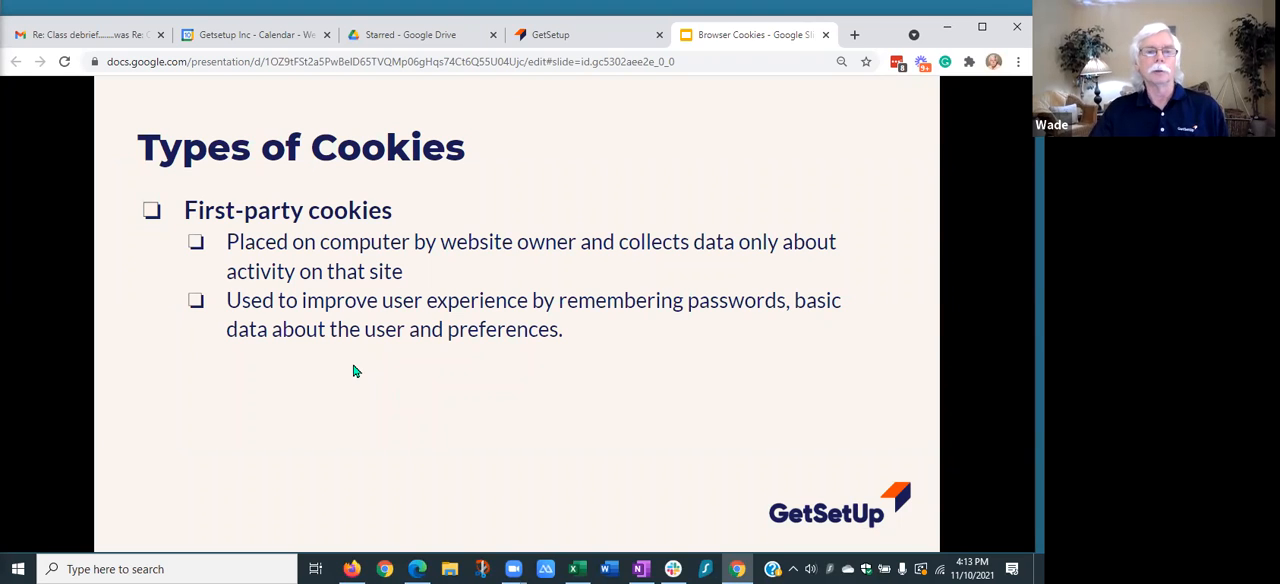